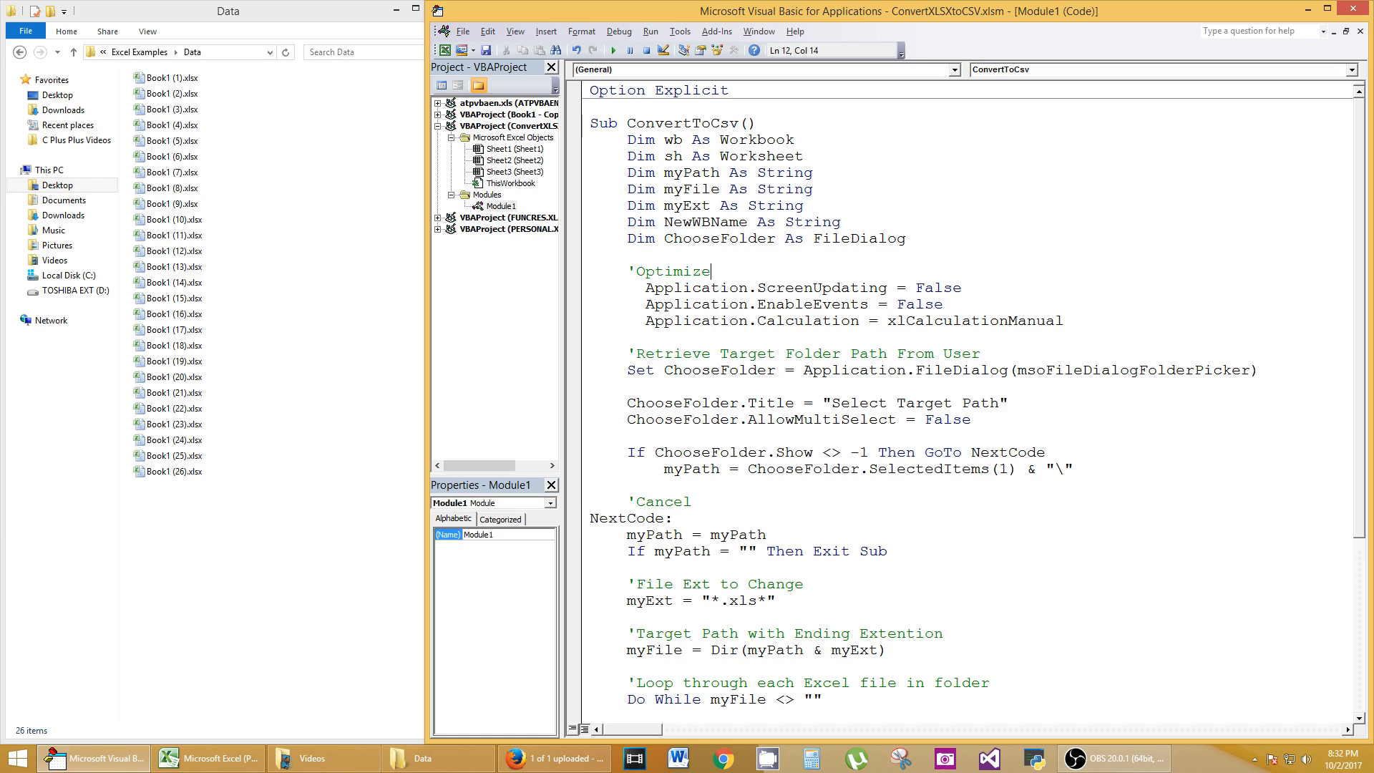
Bring the ConvertXLSXtoCSV workbook's ID, First Name, Last Name and City sheet forward.
scroll("down", 3)
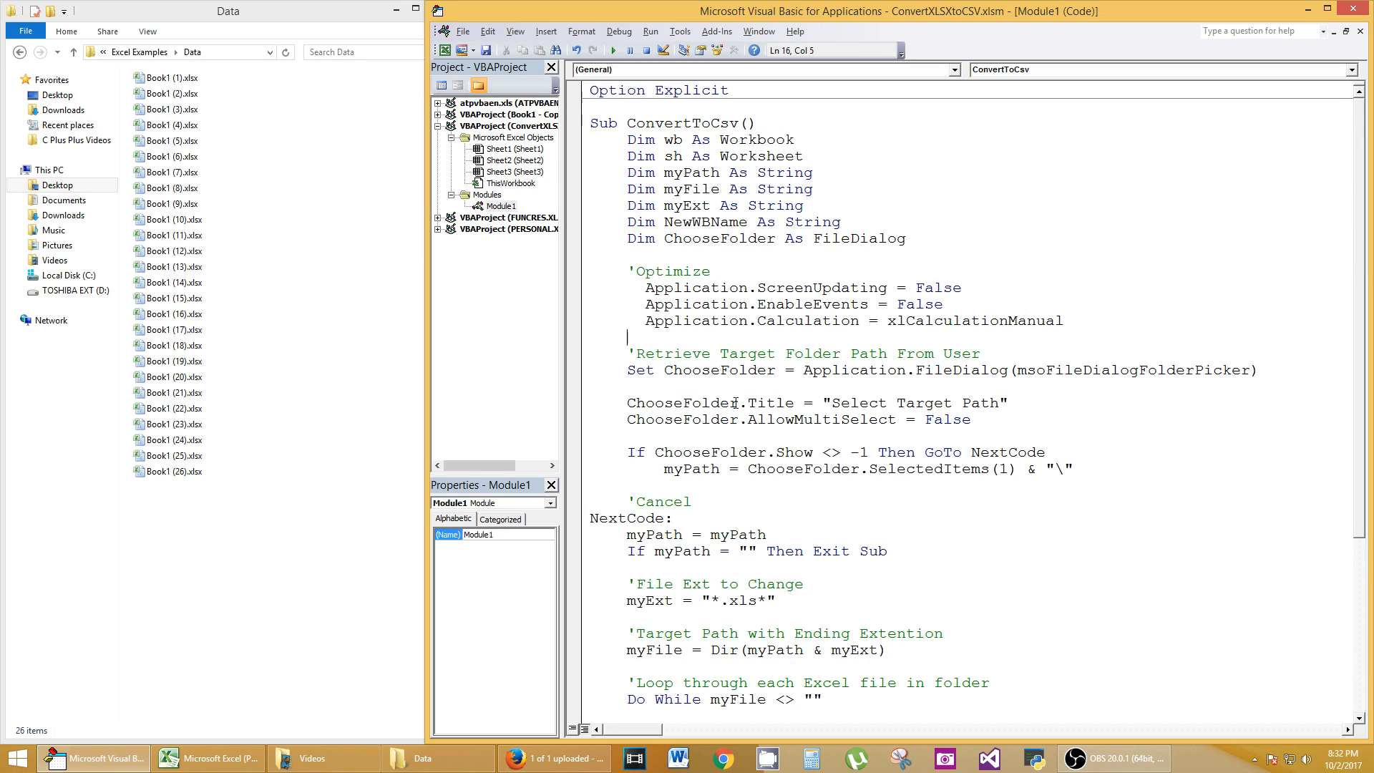
scroll("down", 3)
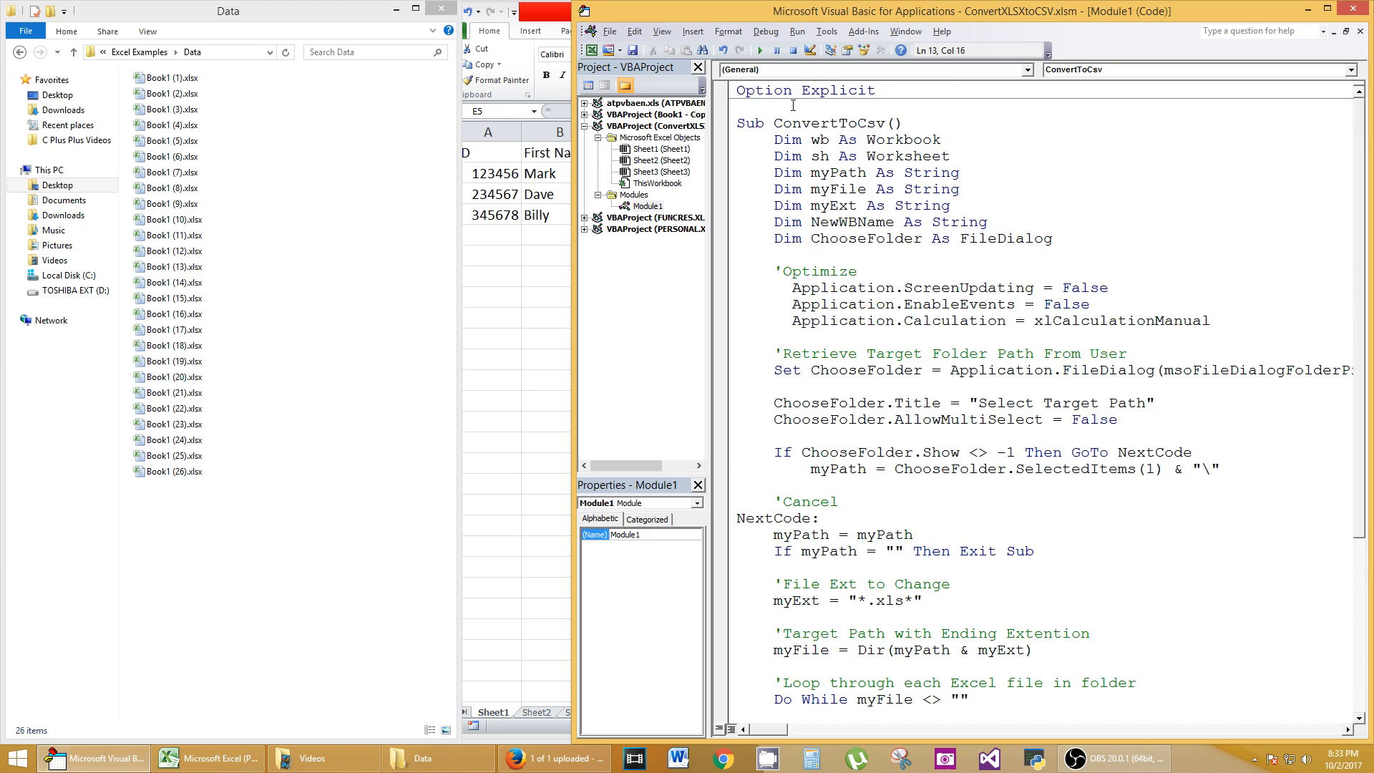
double_click(837, 122)
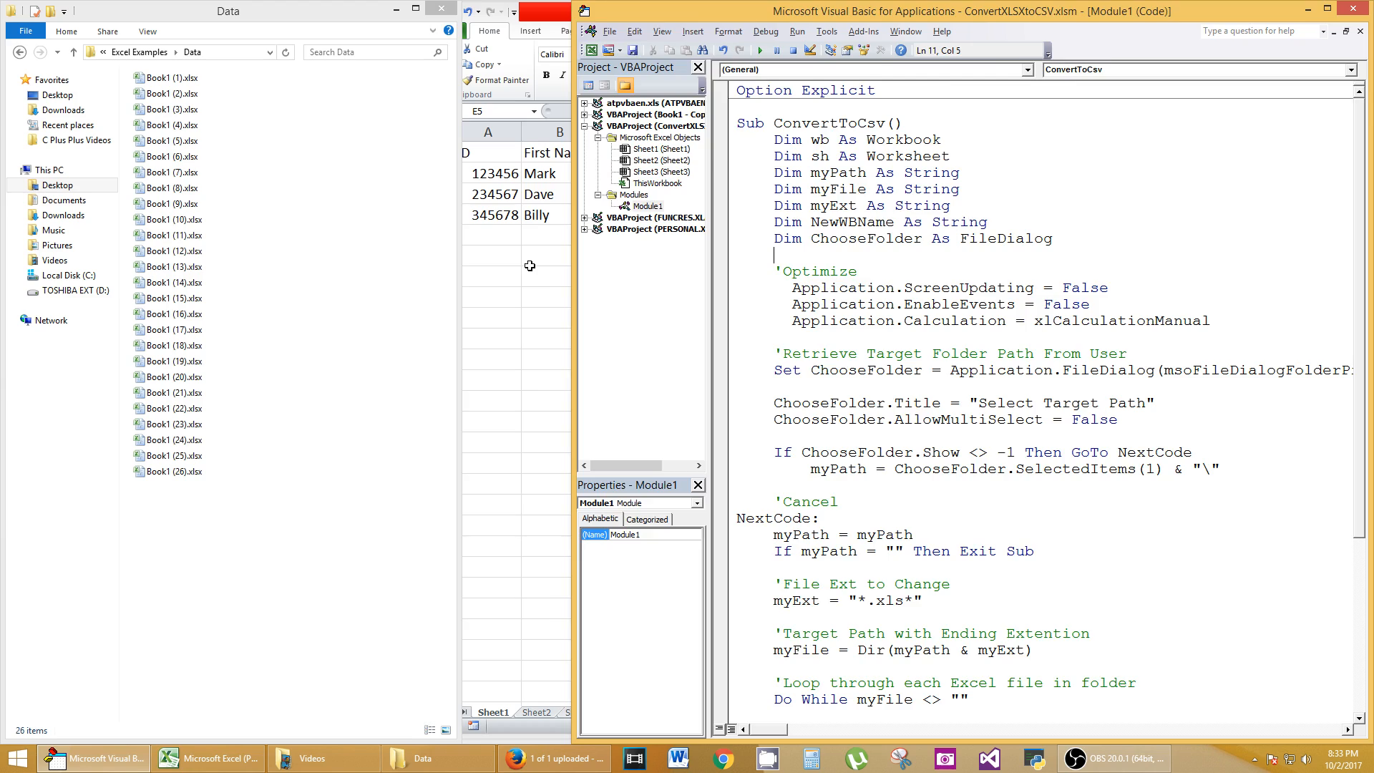
left_click(208, 758)
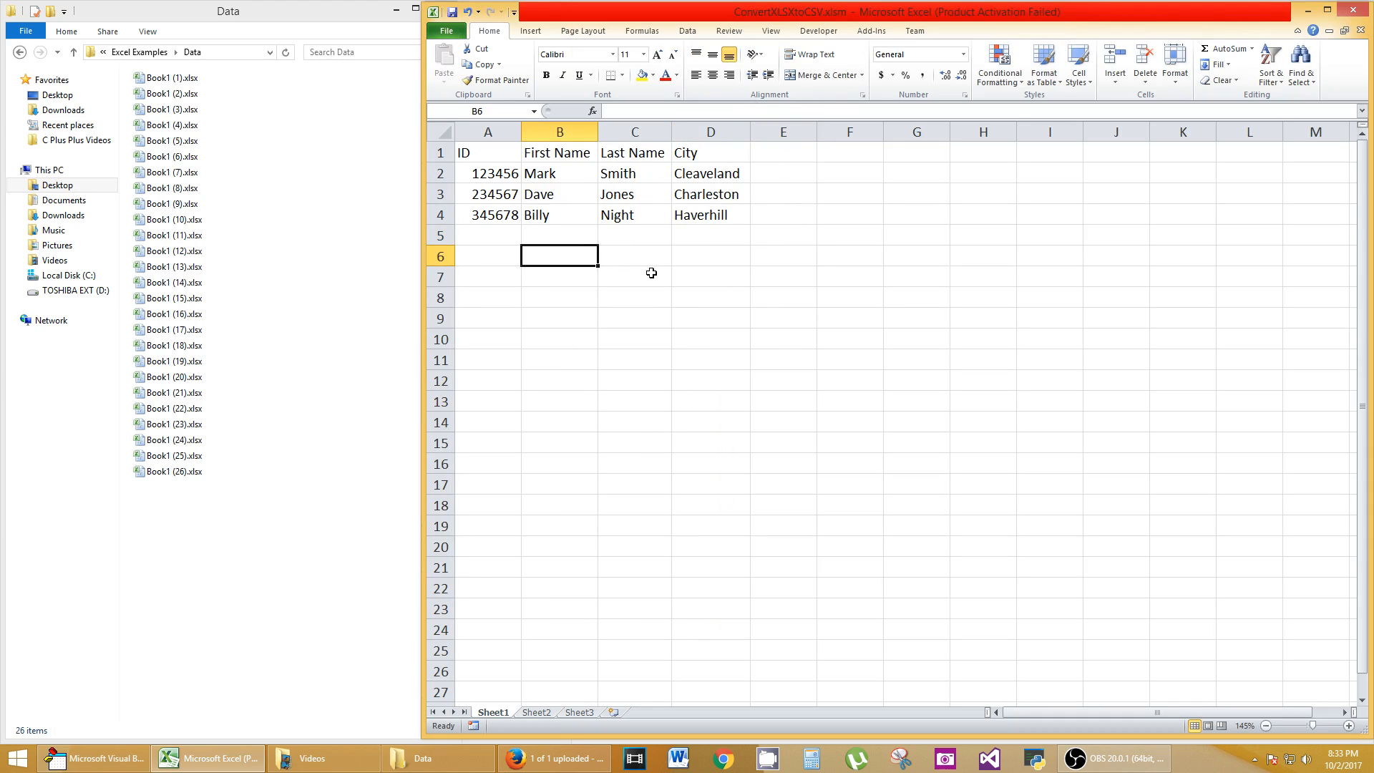
mouse_move(658, 278)
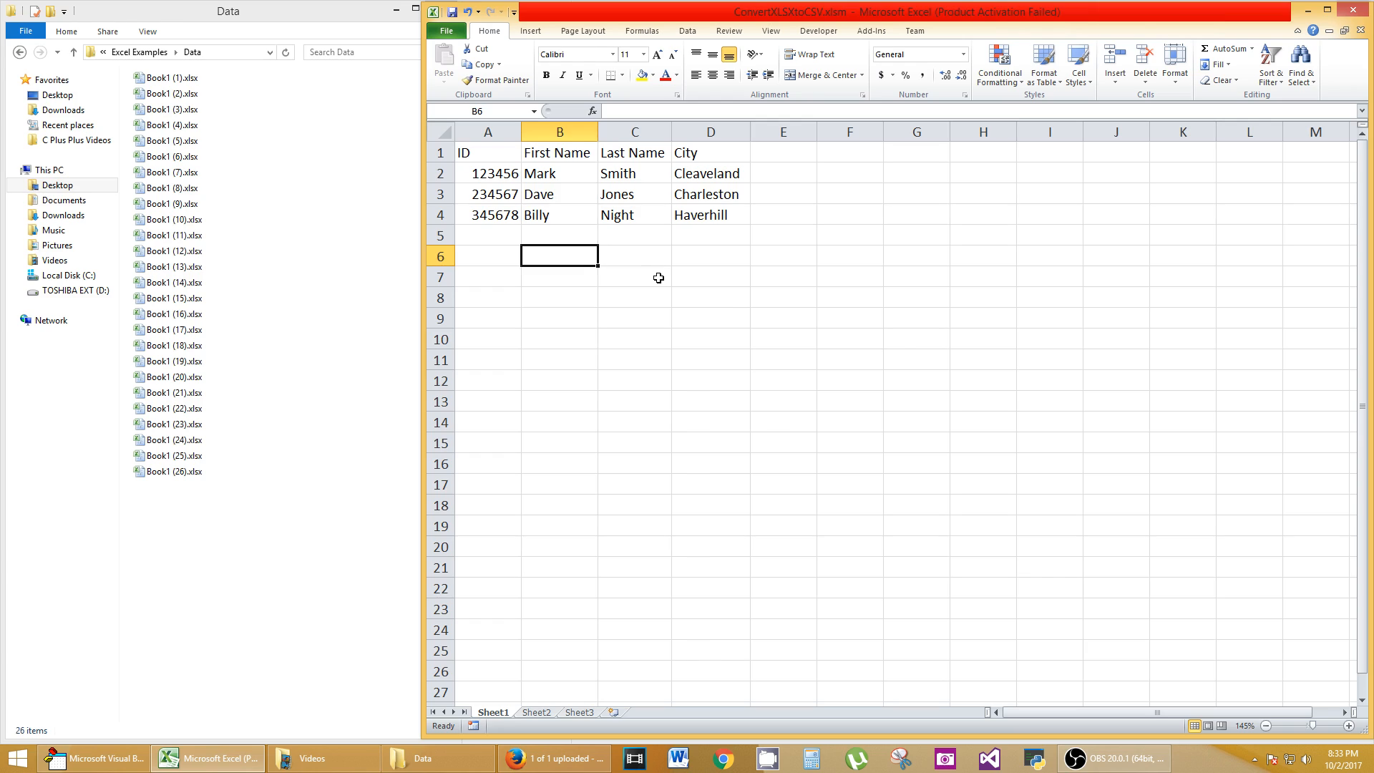
left_click(634, 277)
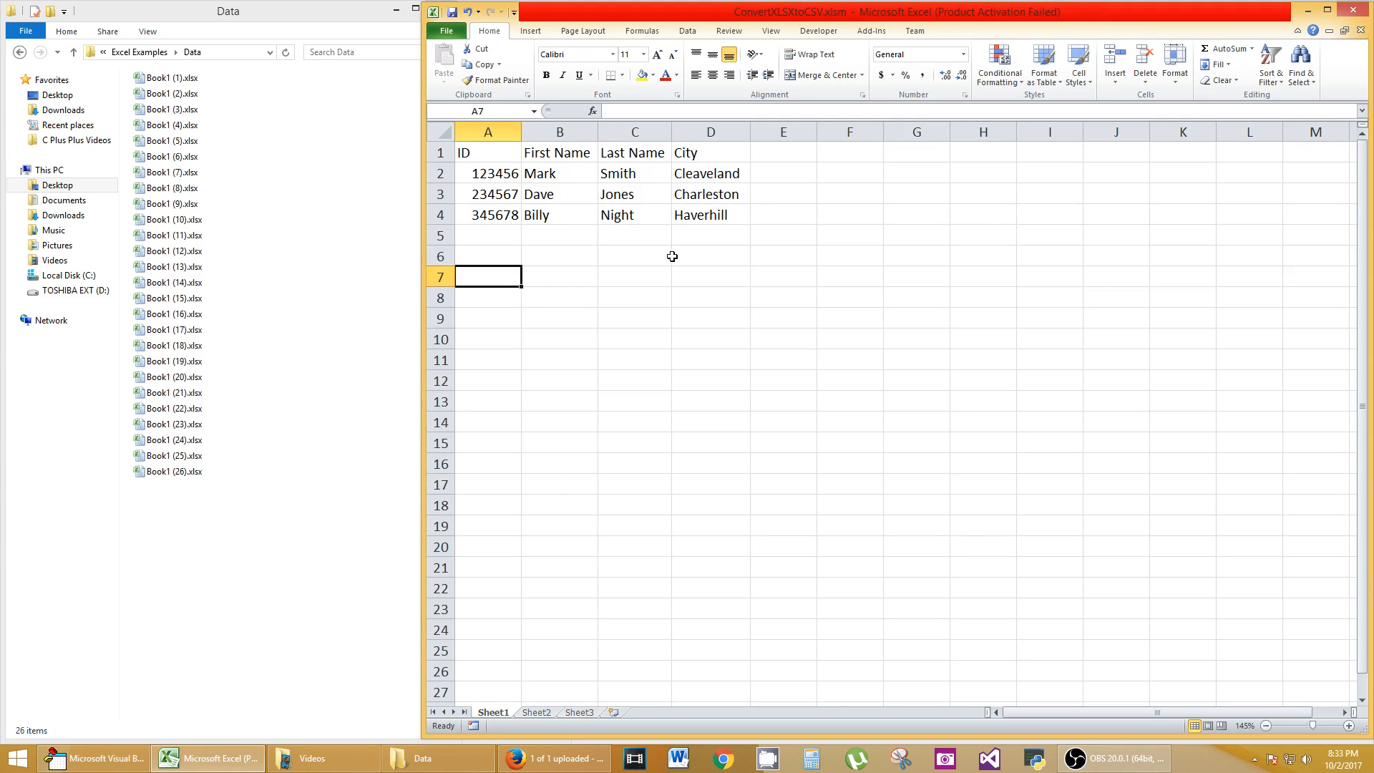
mouse_move(694, 214)
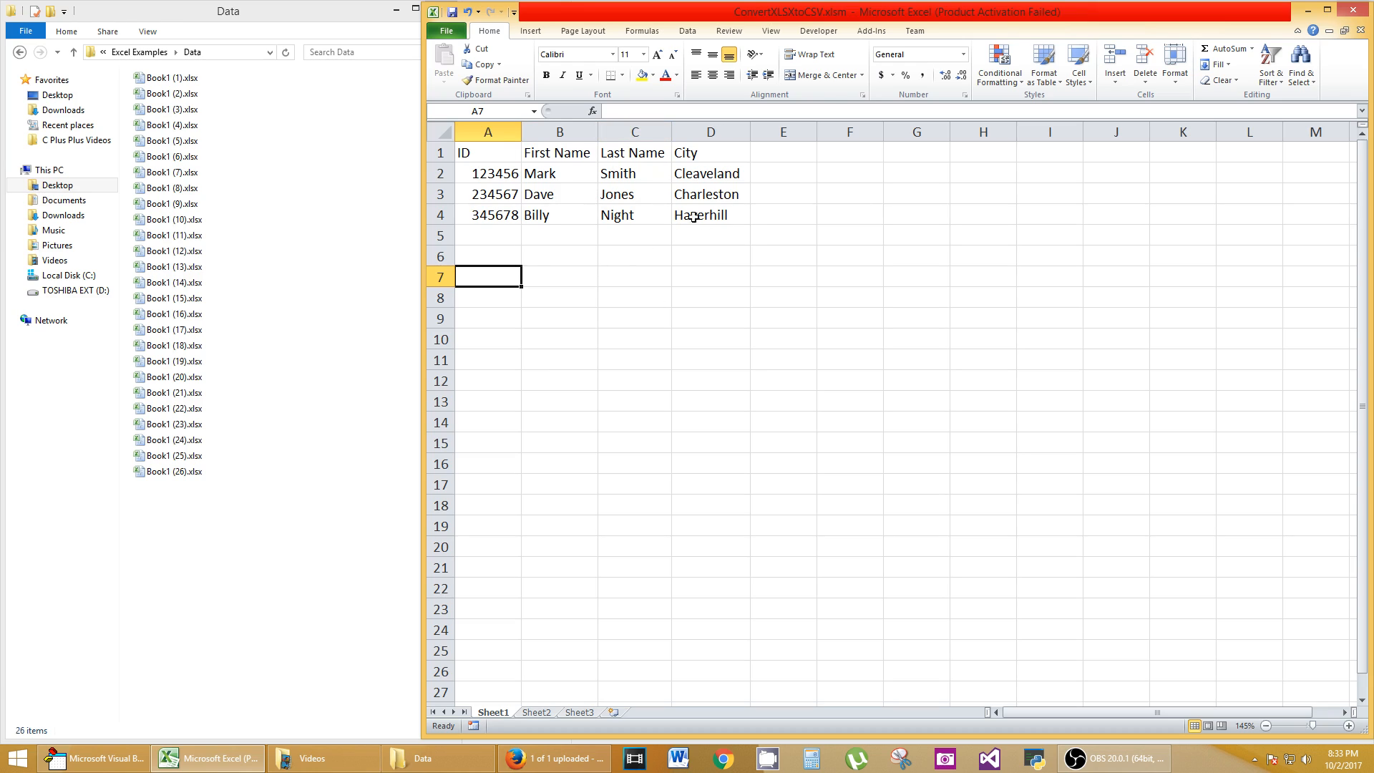
mouse_move(603, 256)
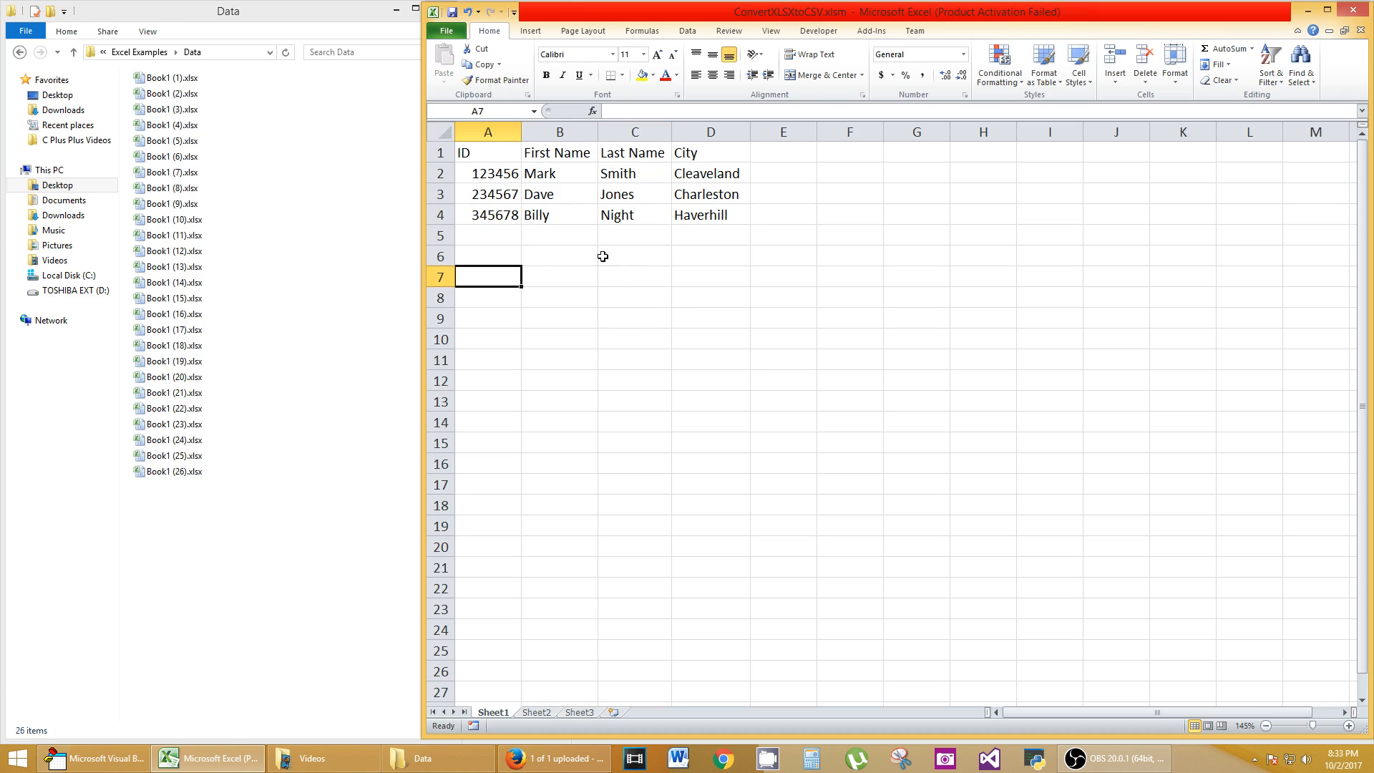
left_click_drag(487, 153, 710, 215)
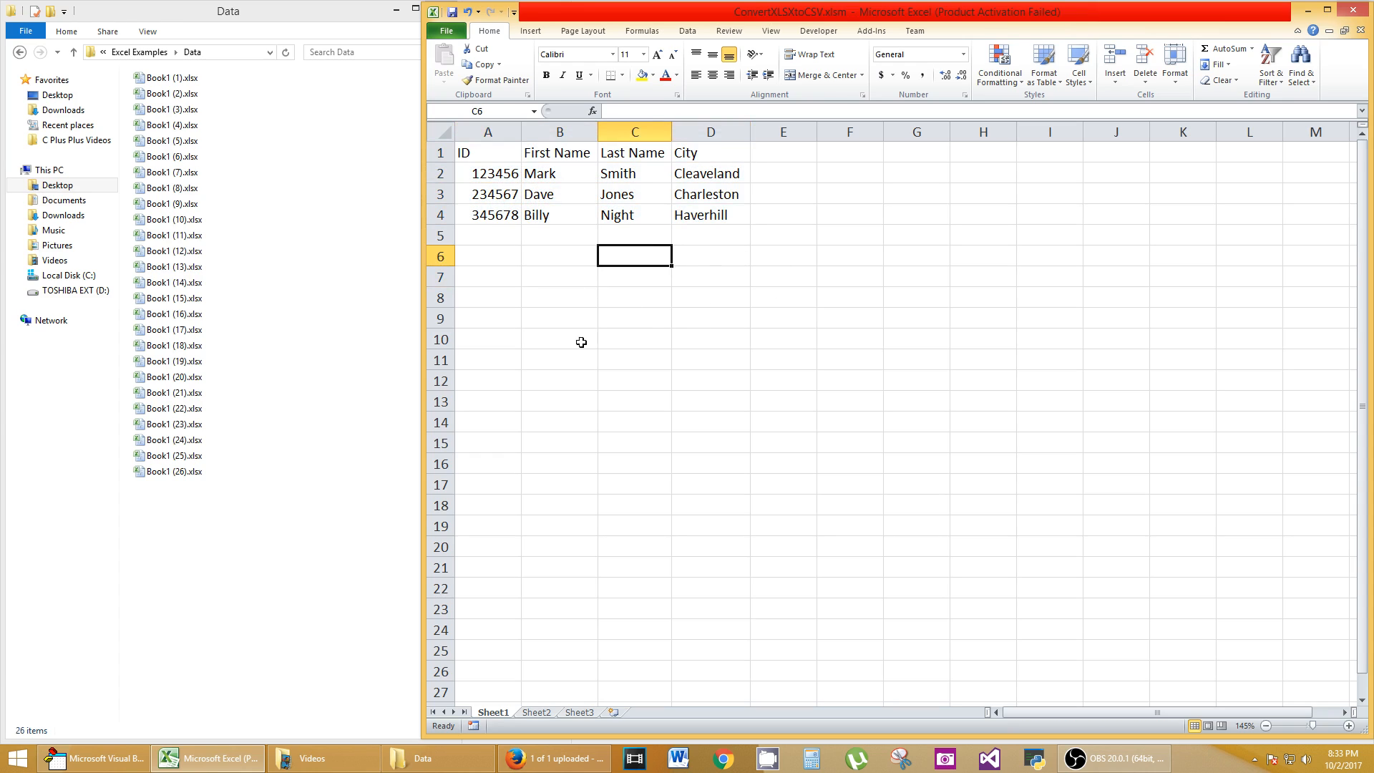
mouse_move(243, 609)
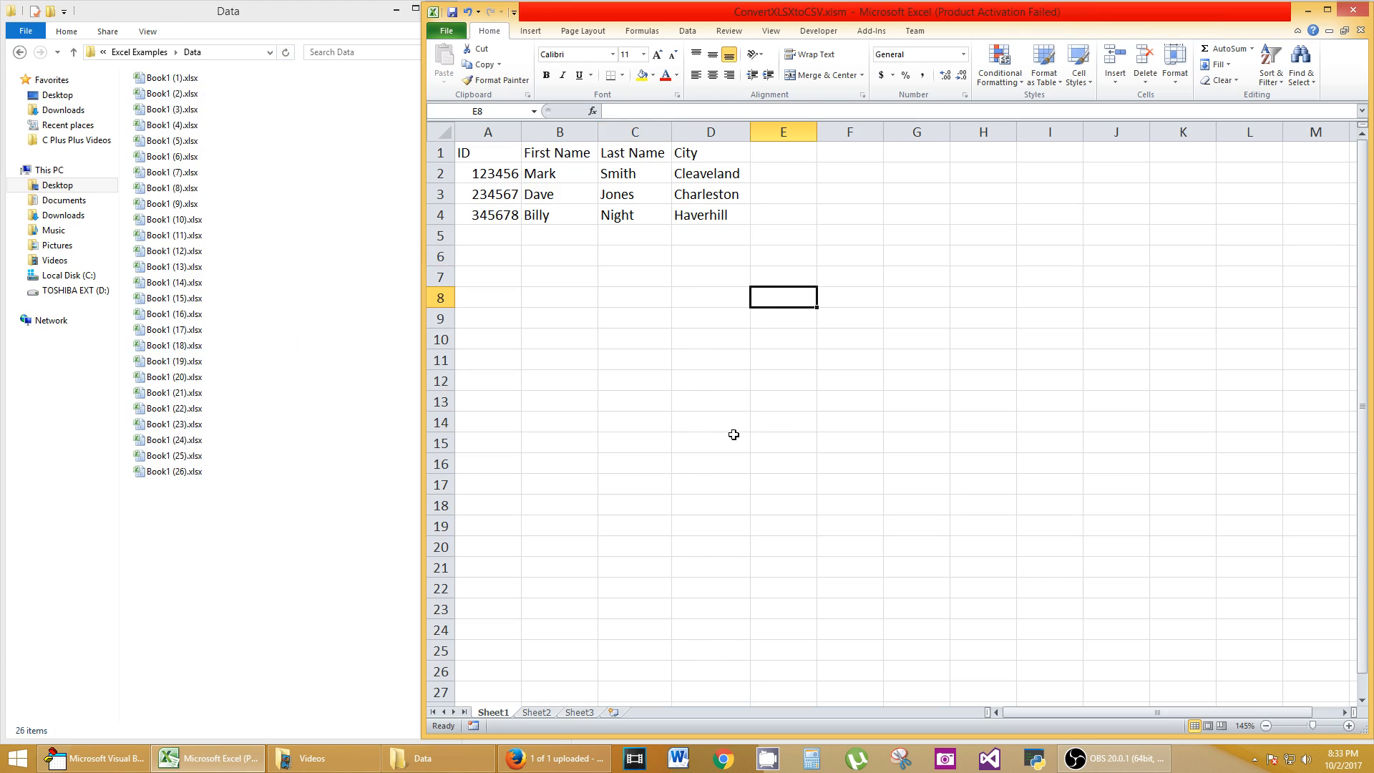
mouse_move(659, 342)
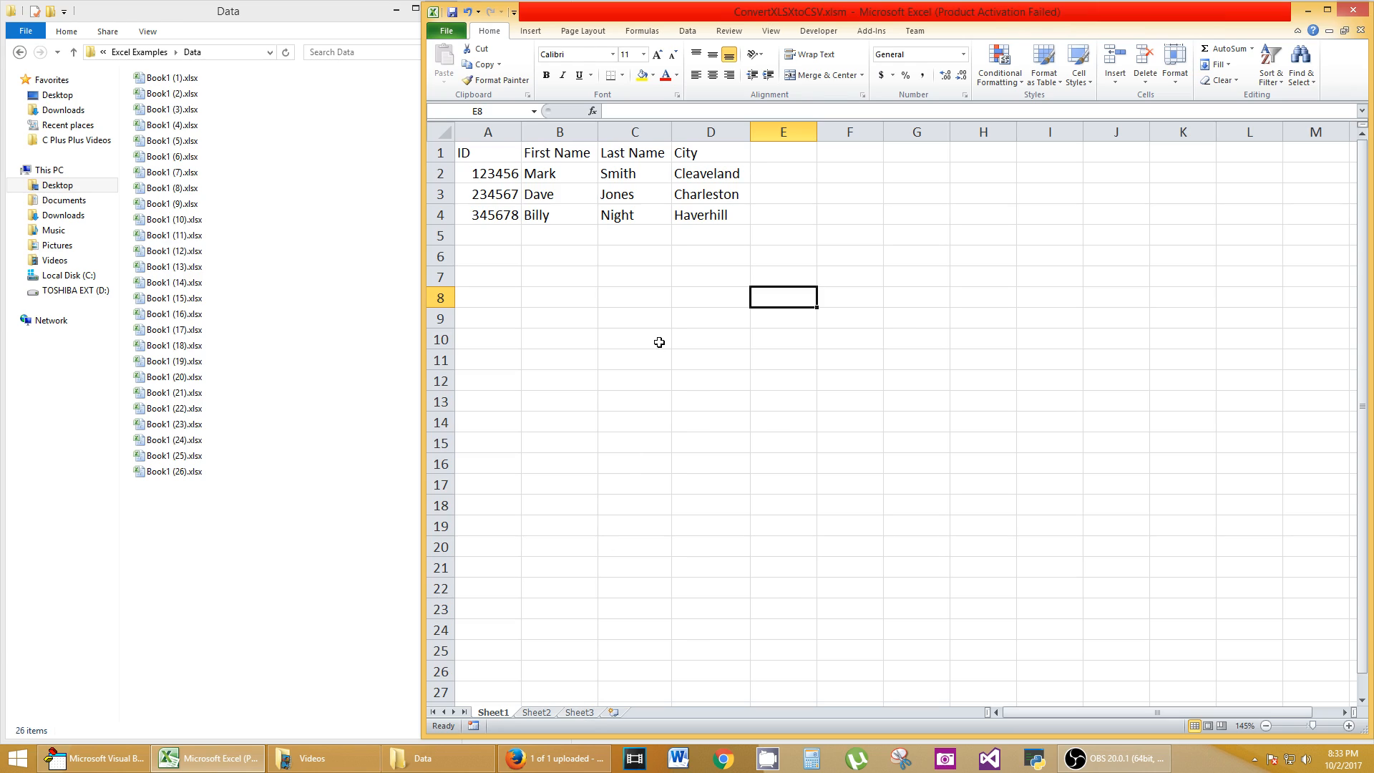
mouse_move(655, 342)
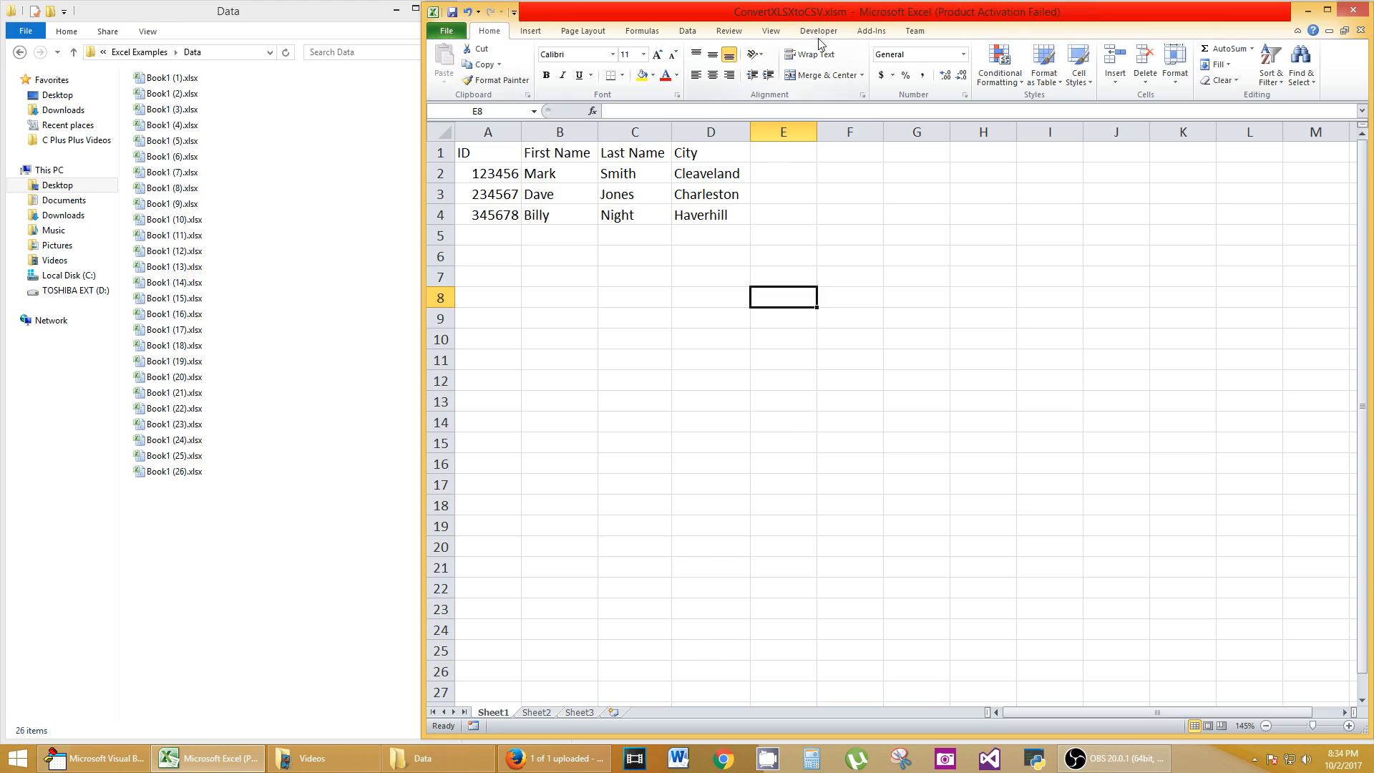
Open Excel Options' Customize Ribbon pane with 'Choose commands from' set to All Commands.
left_click(816, 30)
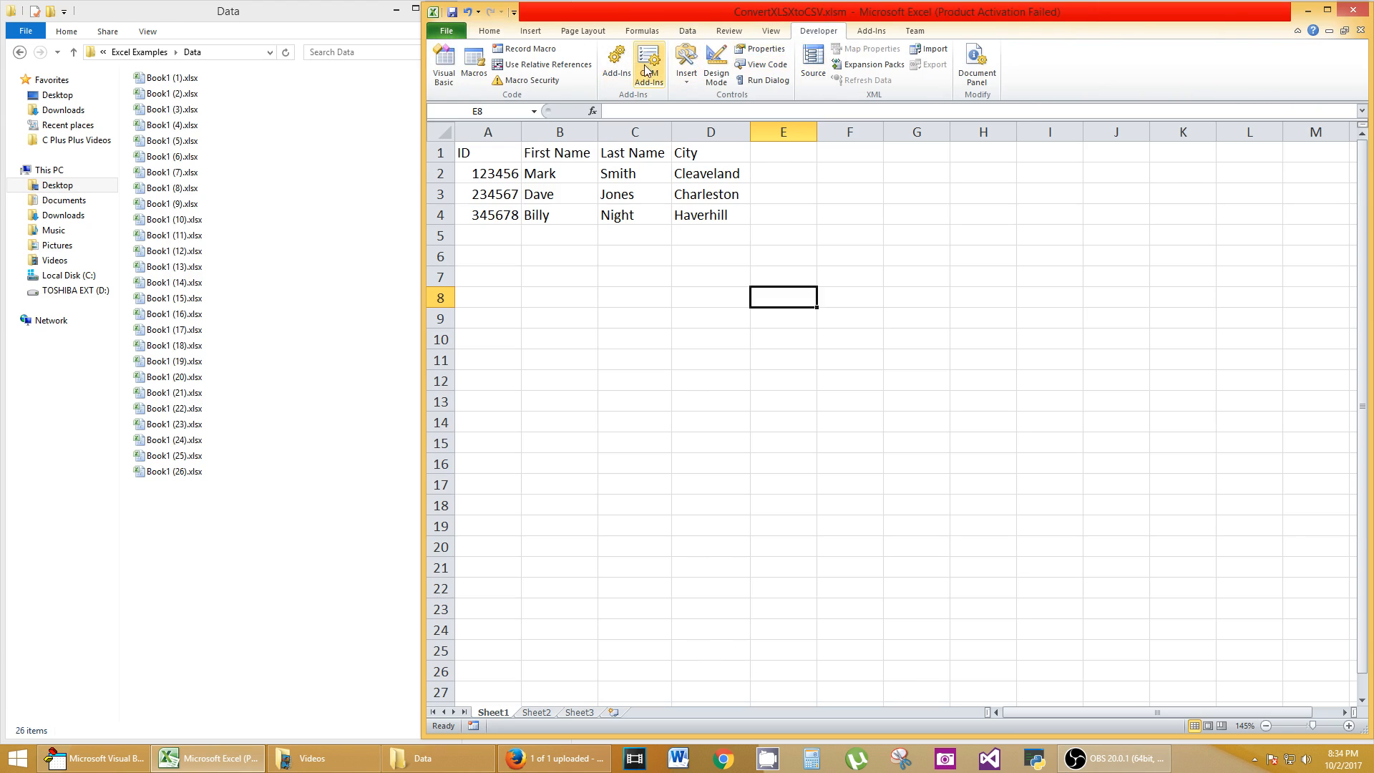
left_click(445, 31)
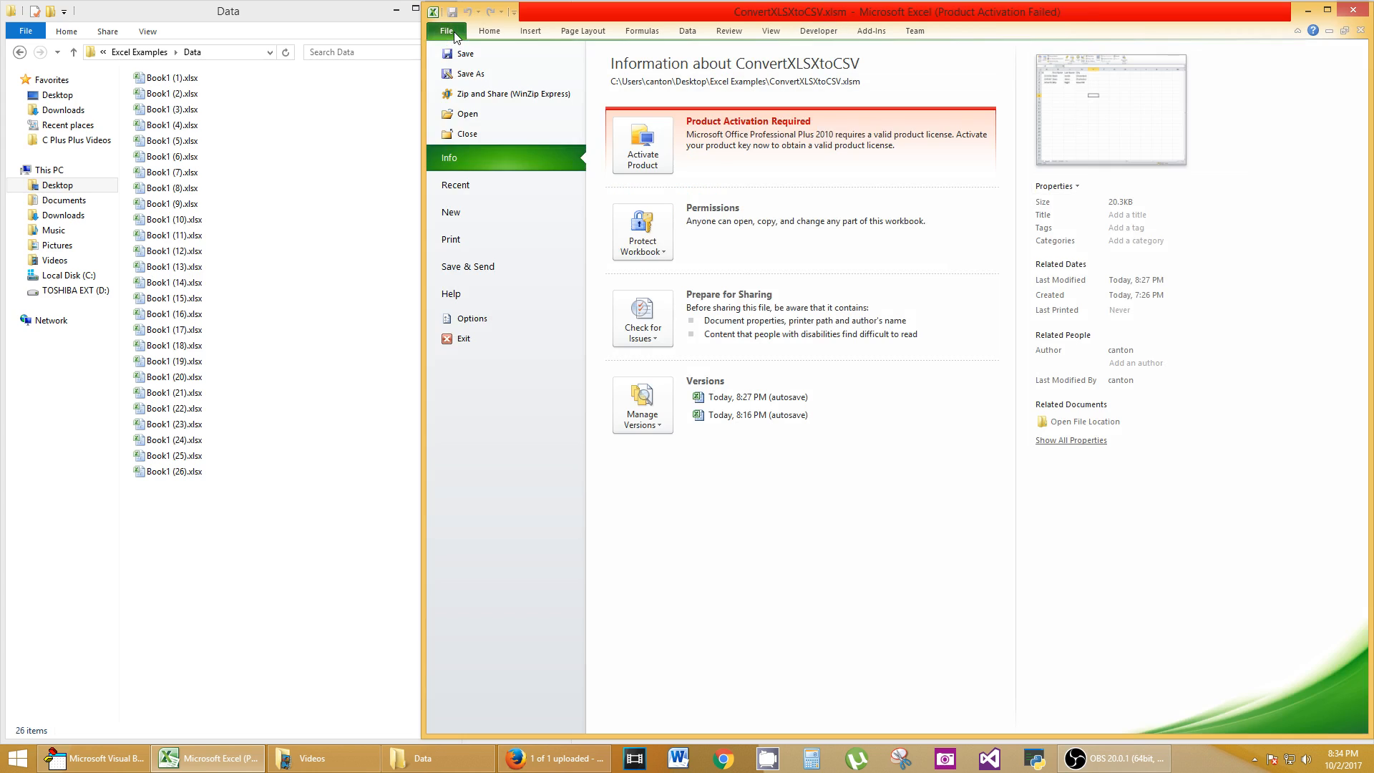
left_click(471, 318)
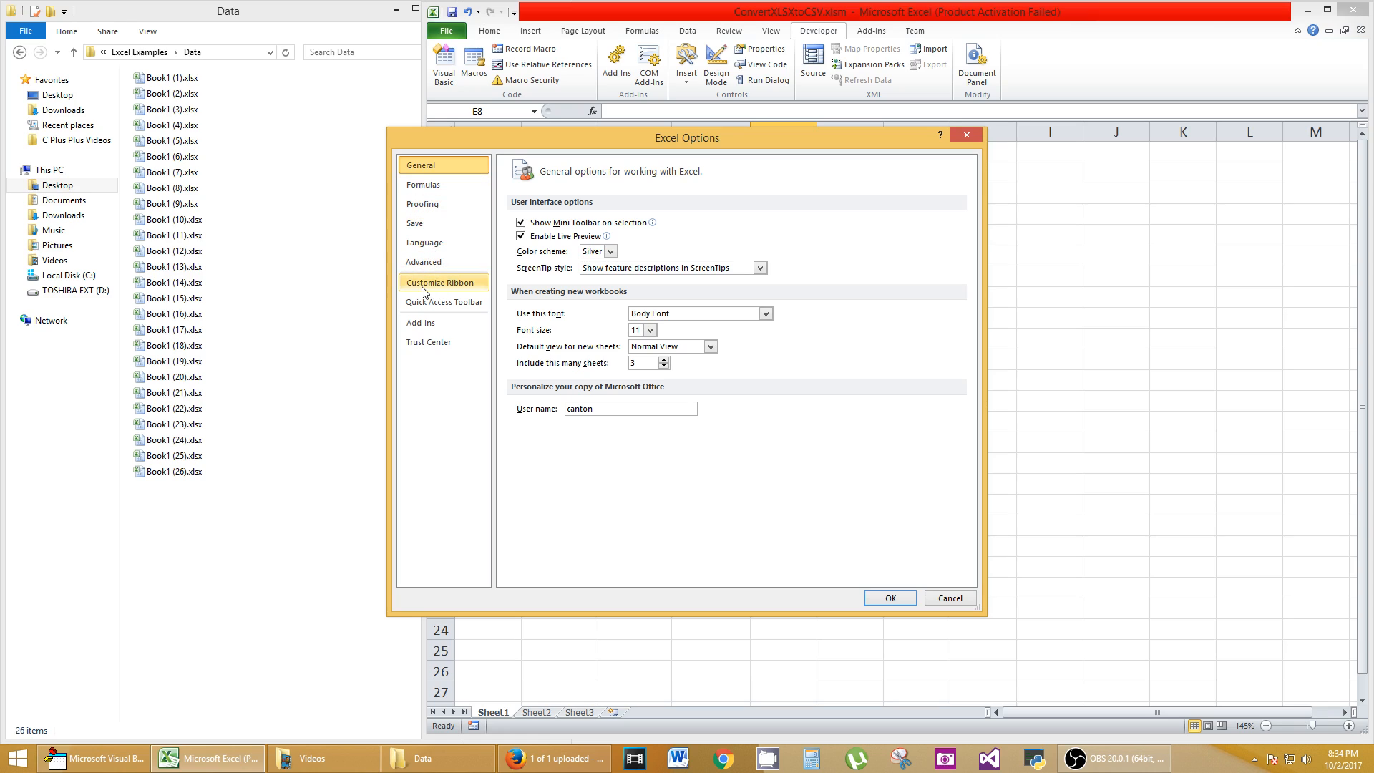
left_click(442, 282)
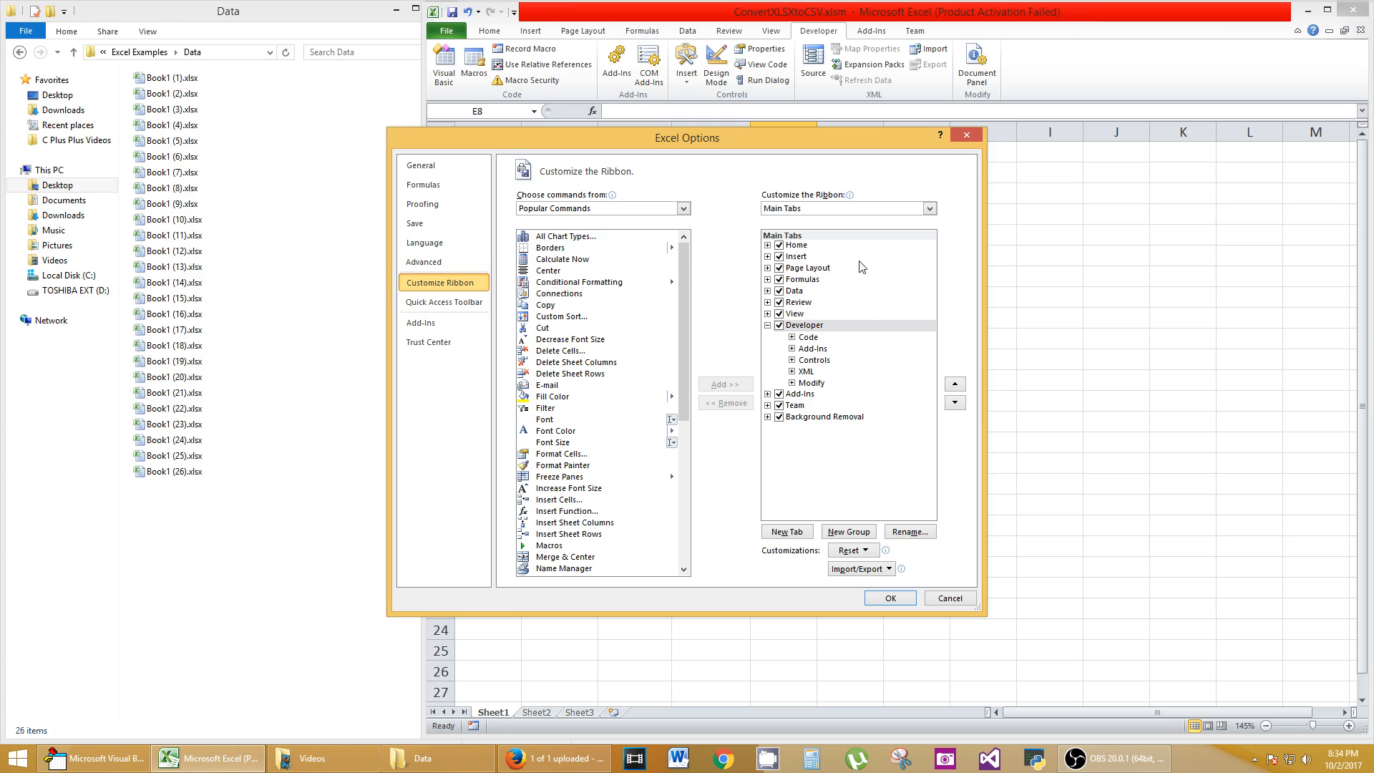
left_click(778, 325)
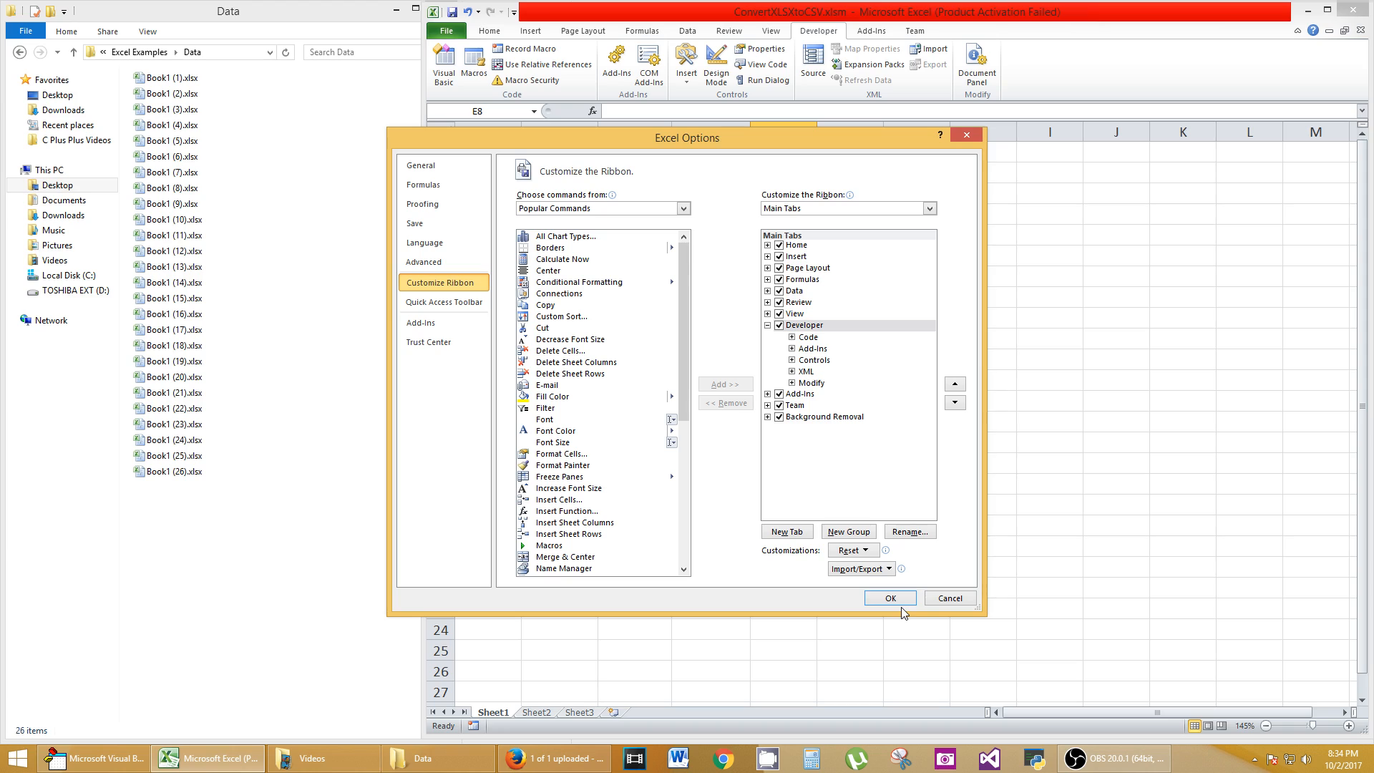
left_click(683, 207)
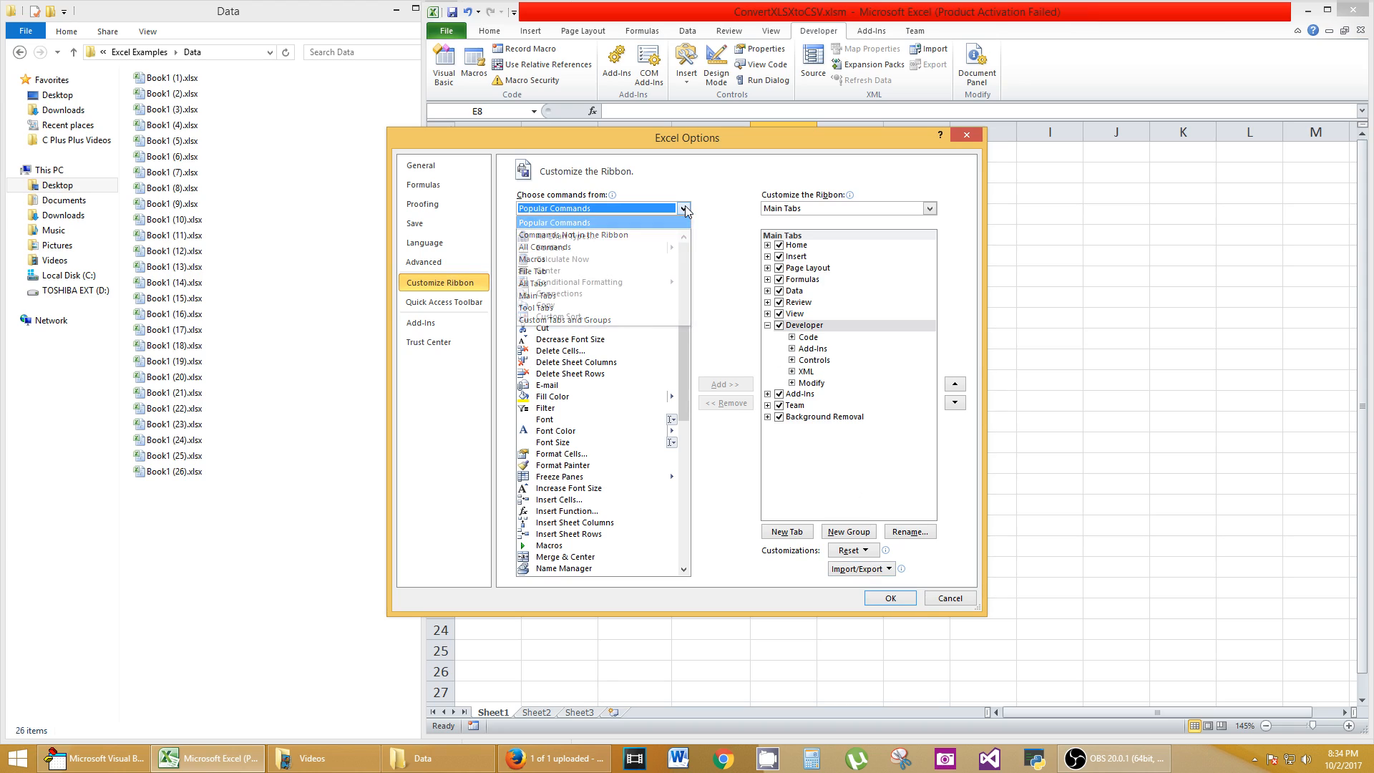
mouse_move(629, 241)
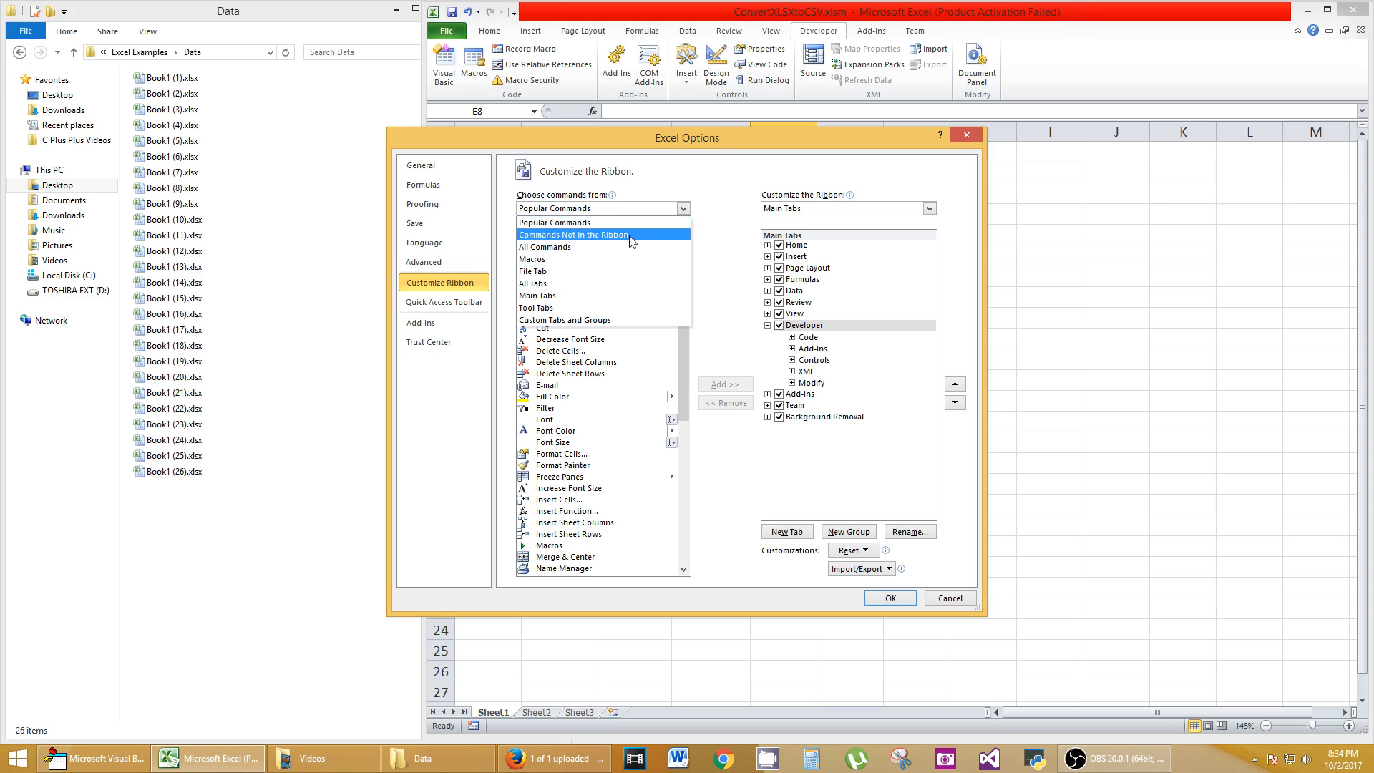
left_click(573, 246)
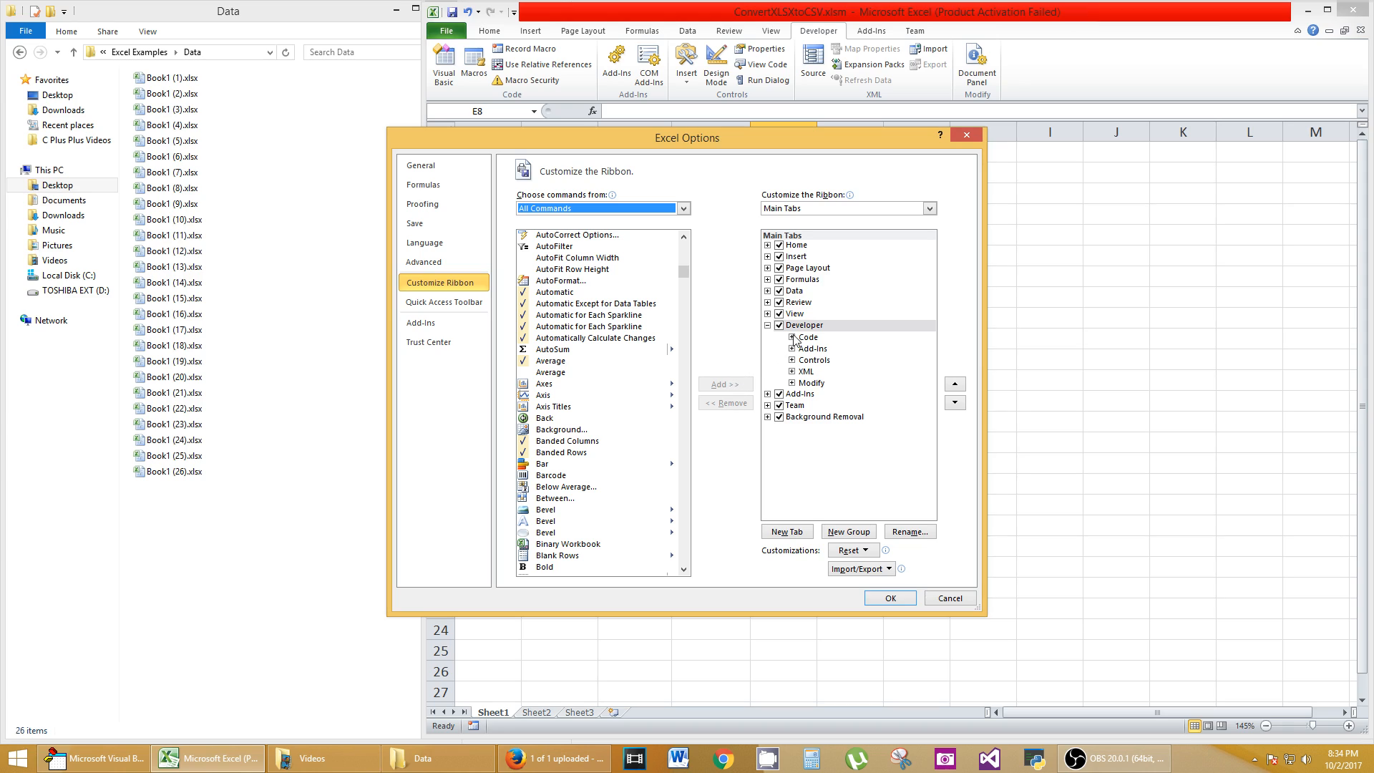
scroll("down", 3)
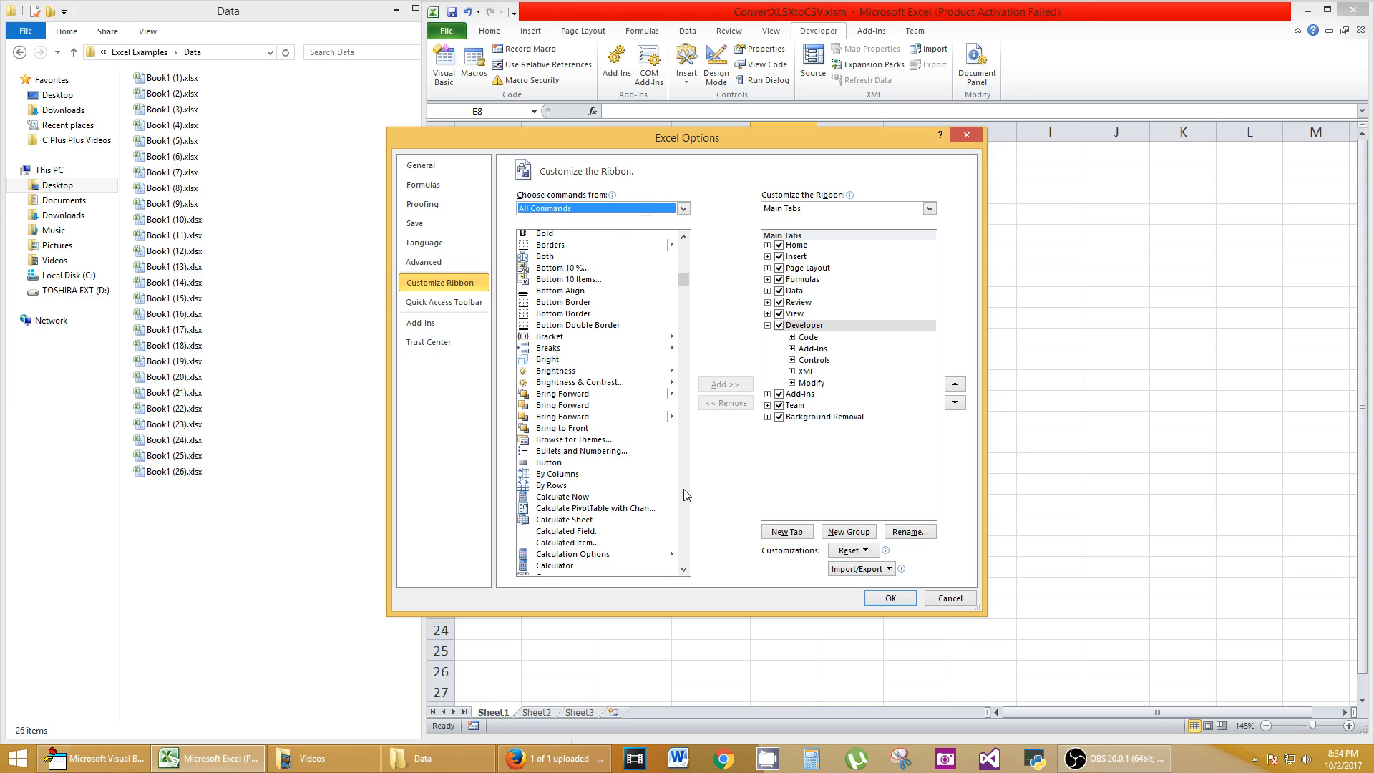
scroll("down", 3)
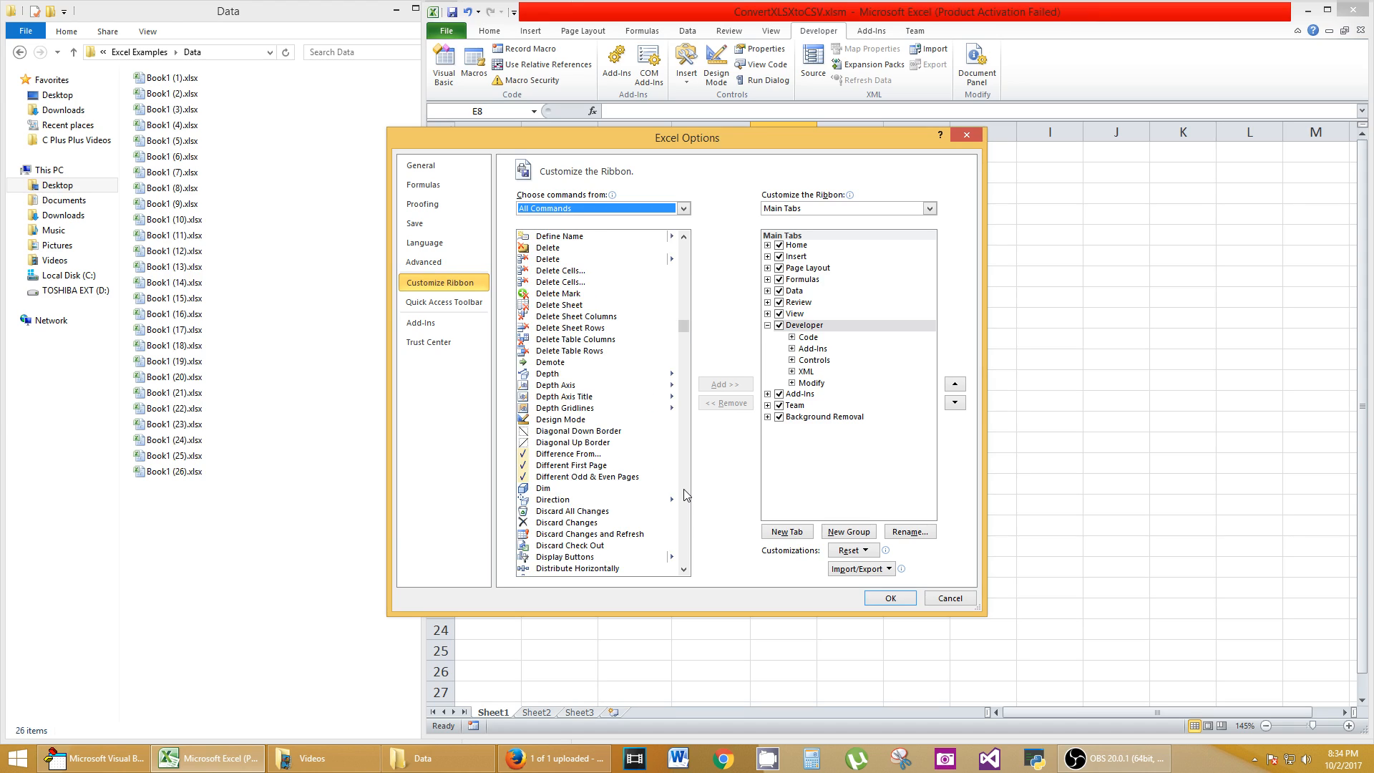
mouse_move(633, 461)
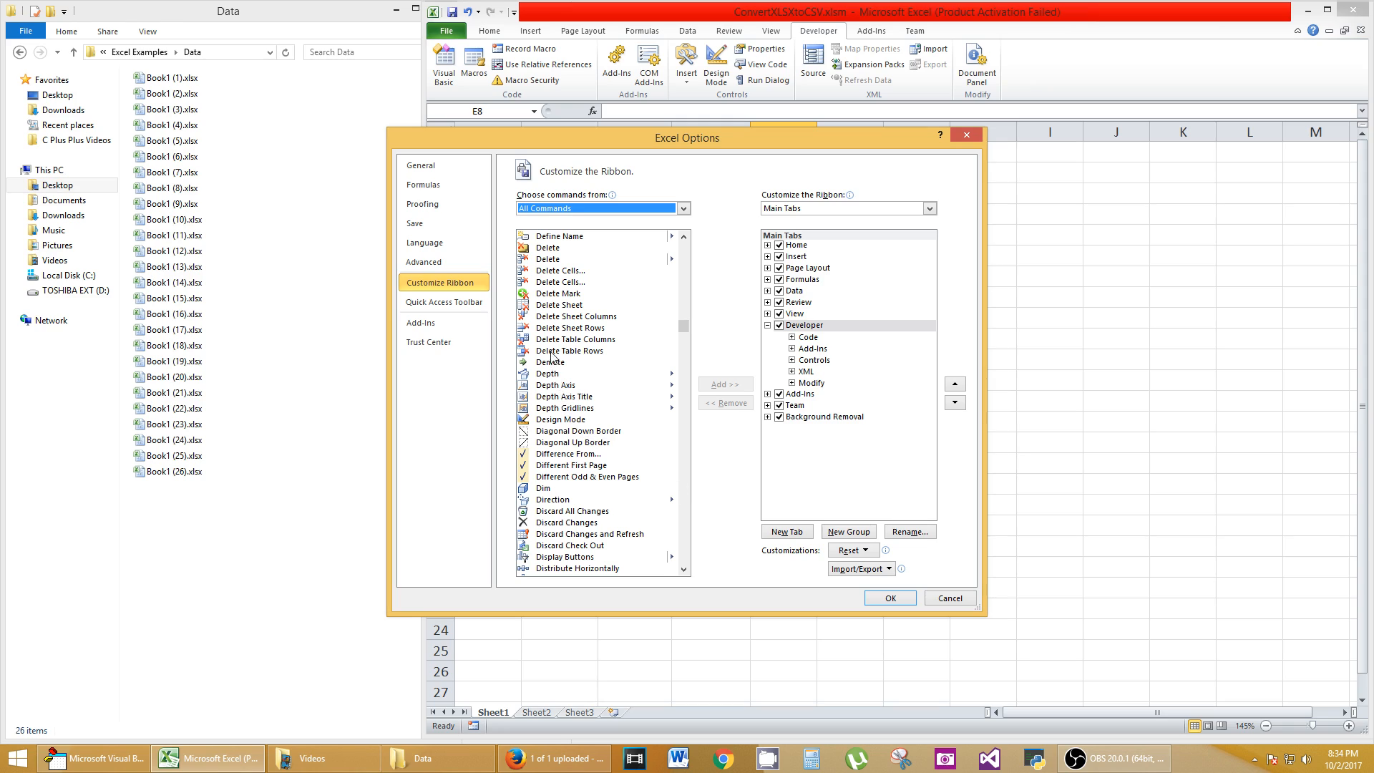
mouse_move(854, 307)
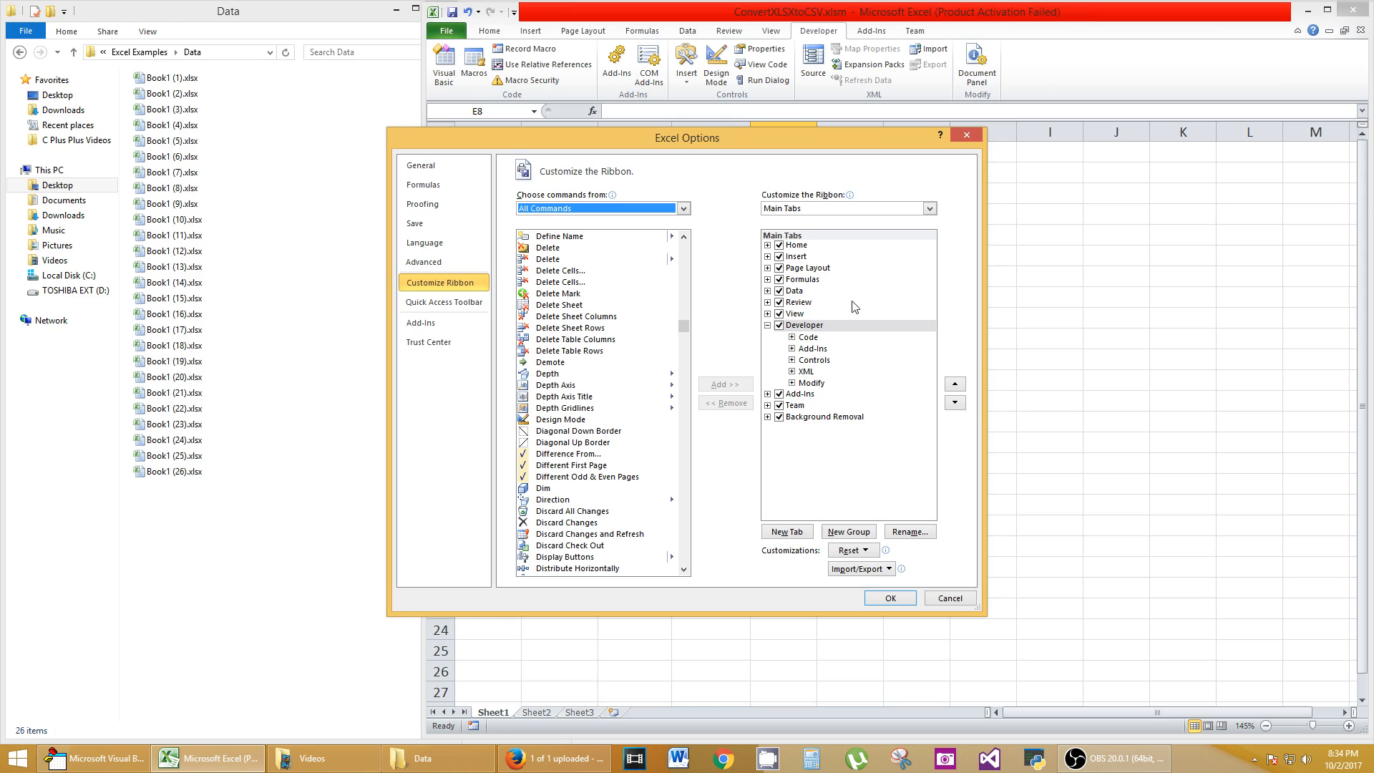
mouse_move(835, 343)
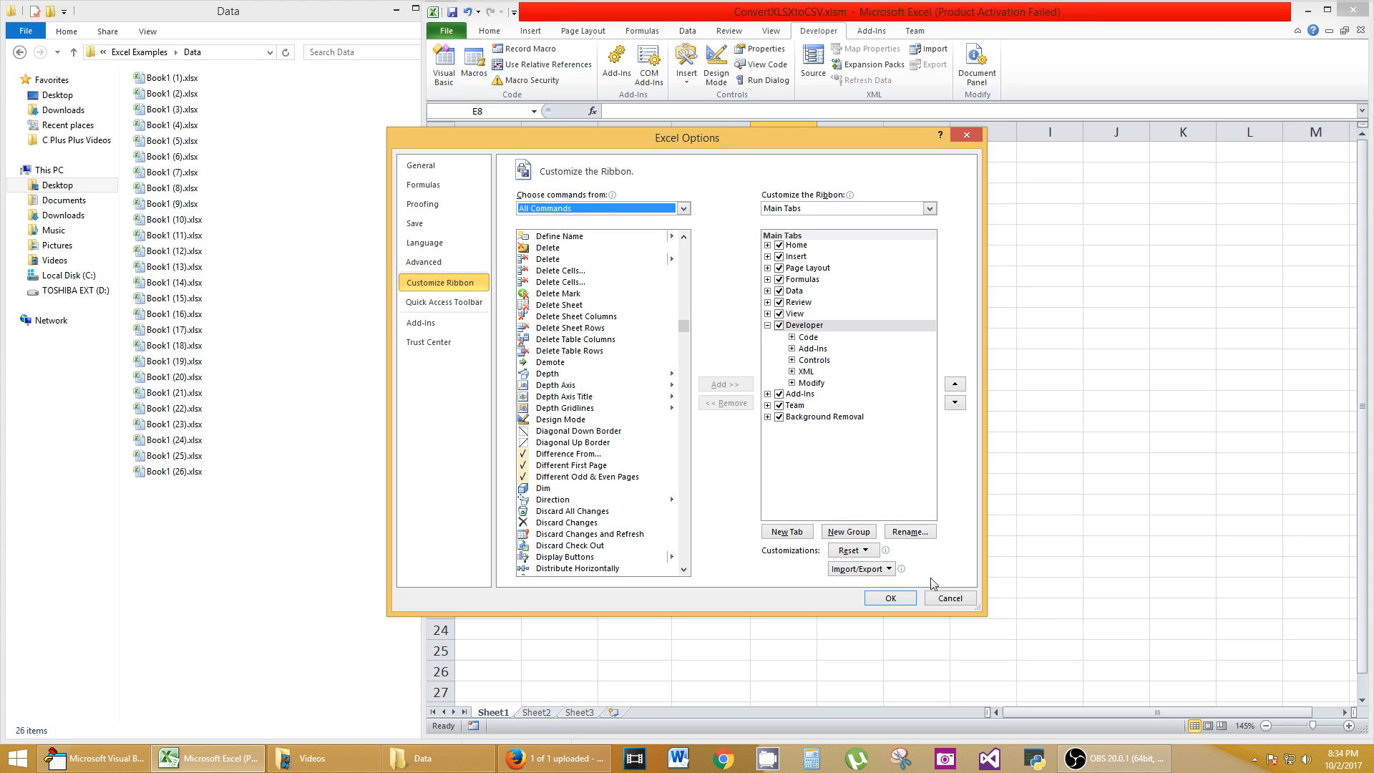
Close Options and draw a Form Control button over rows 6–13, opening Assign Macro.
left_click(948, 598)
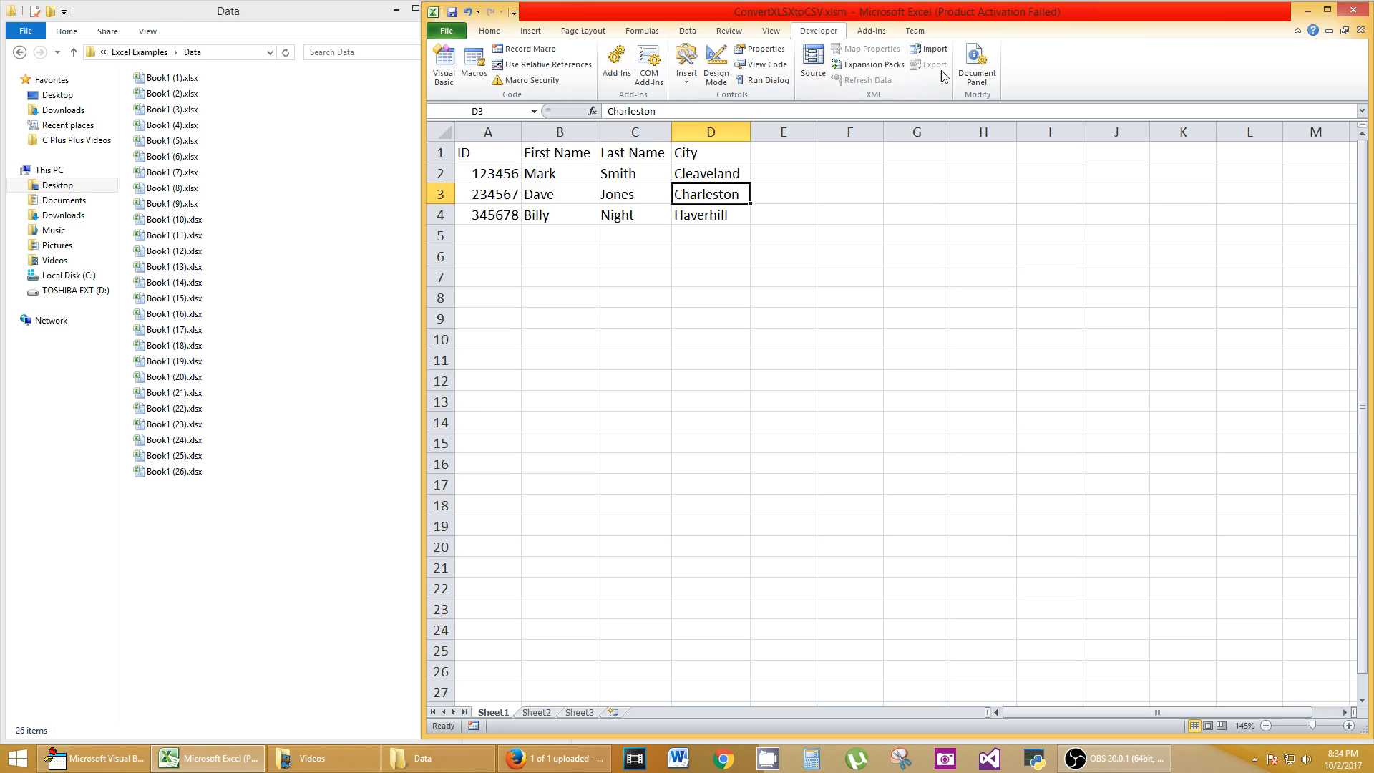
mouse_move(945, 91)
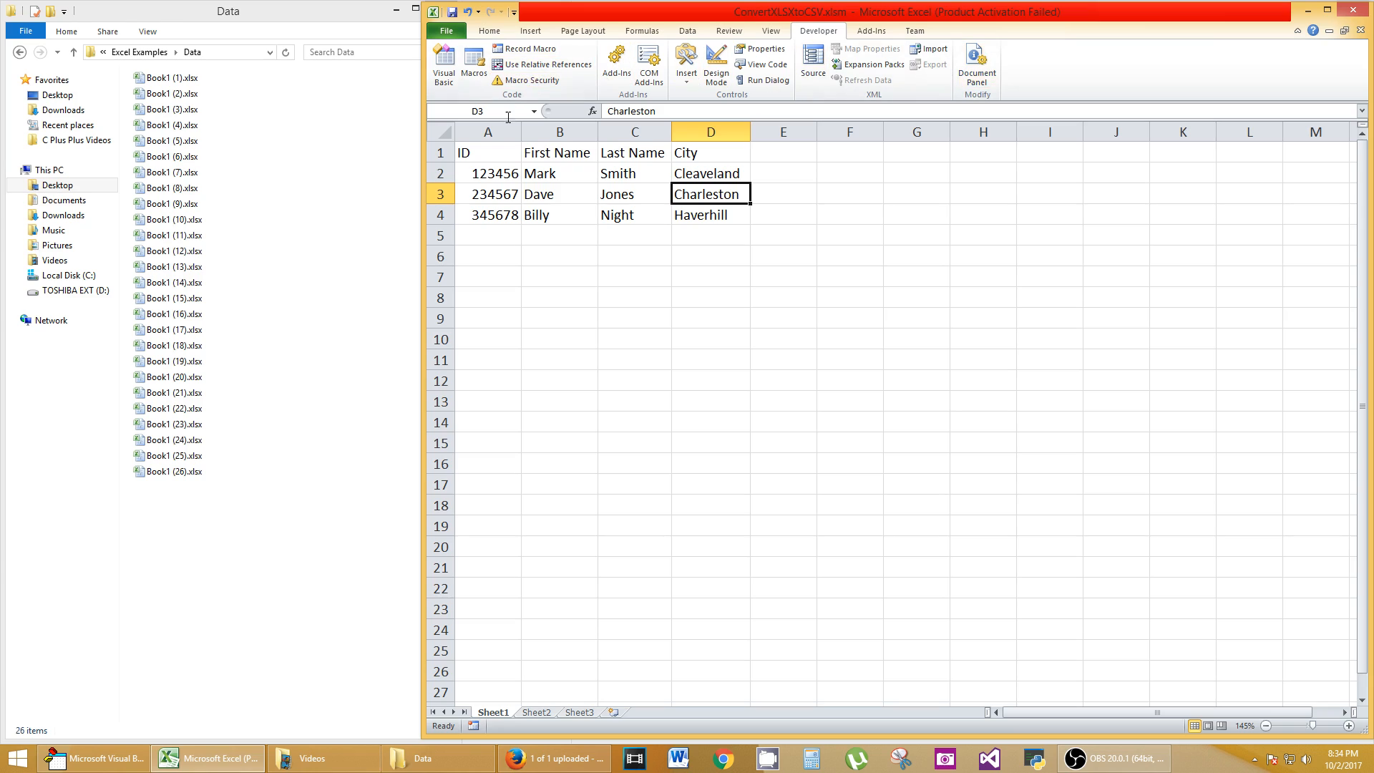
mouse_move(713, 101)
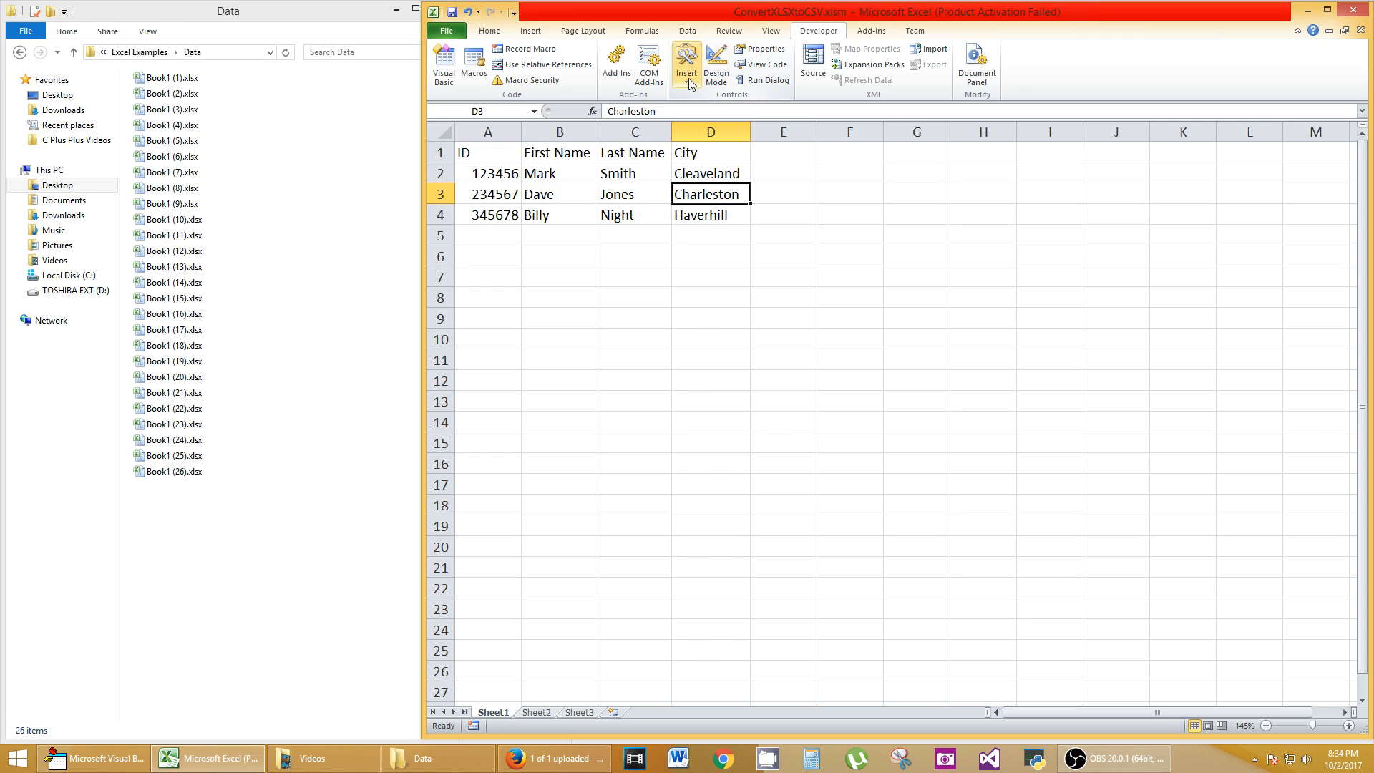
left_click(687, 62)
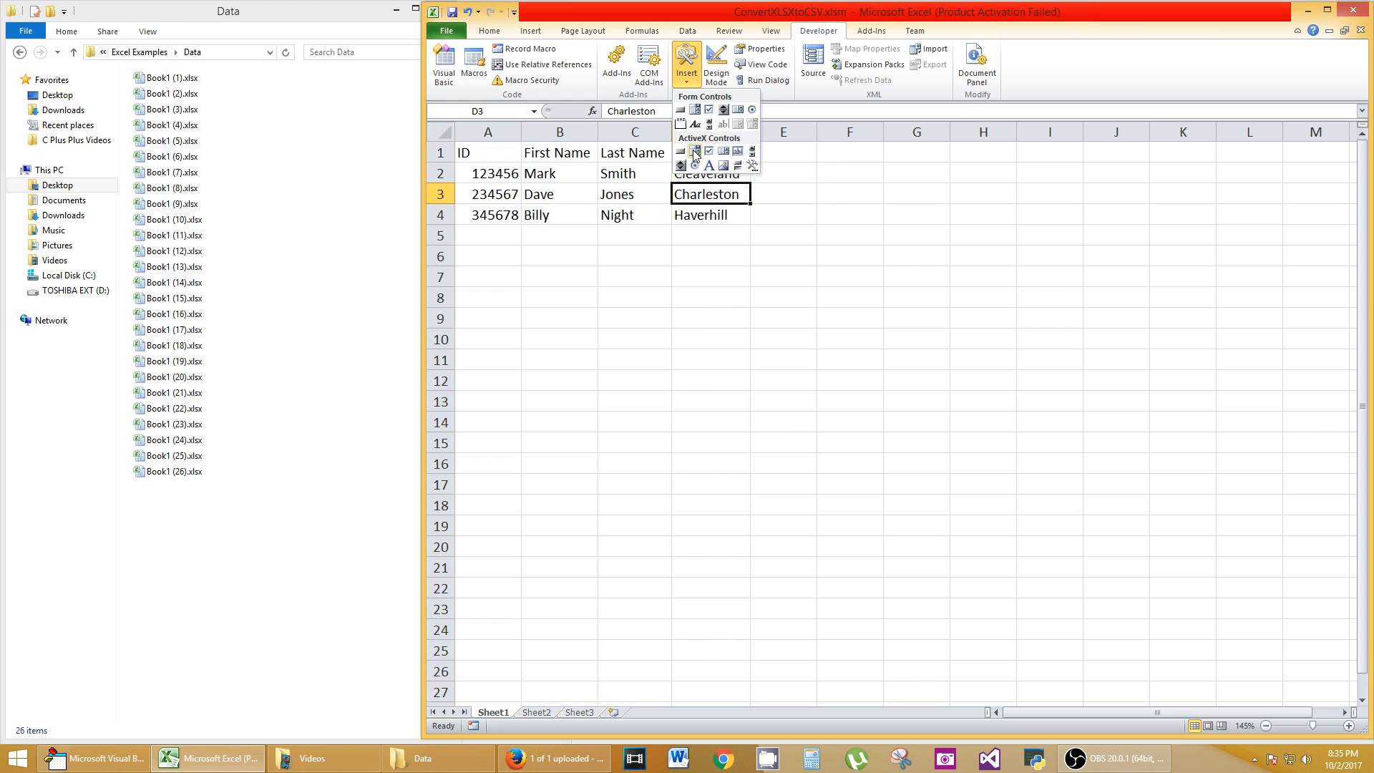
mouse_move(737, 165)
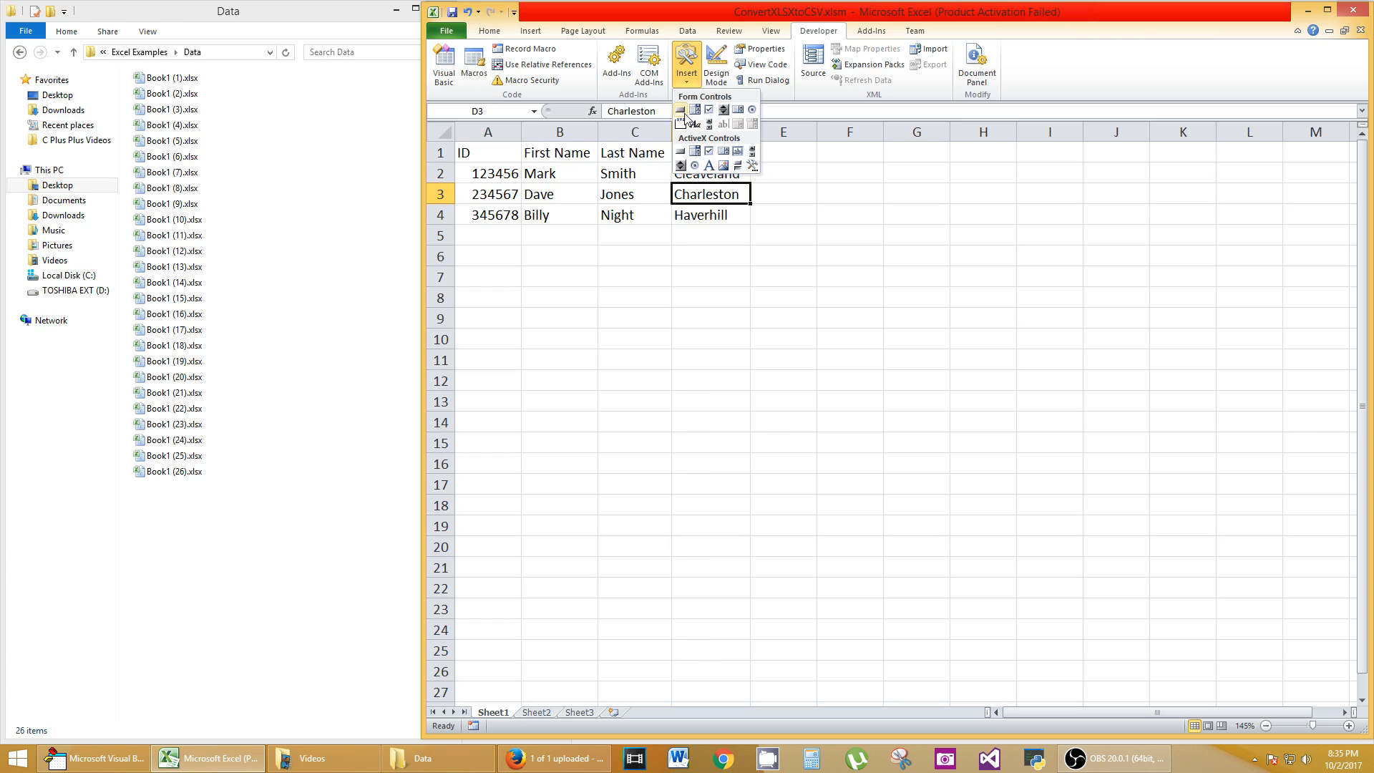
mouse_move(682, 109)
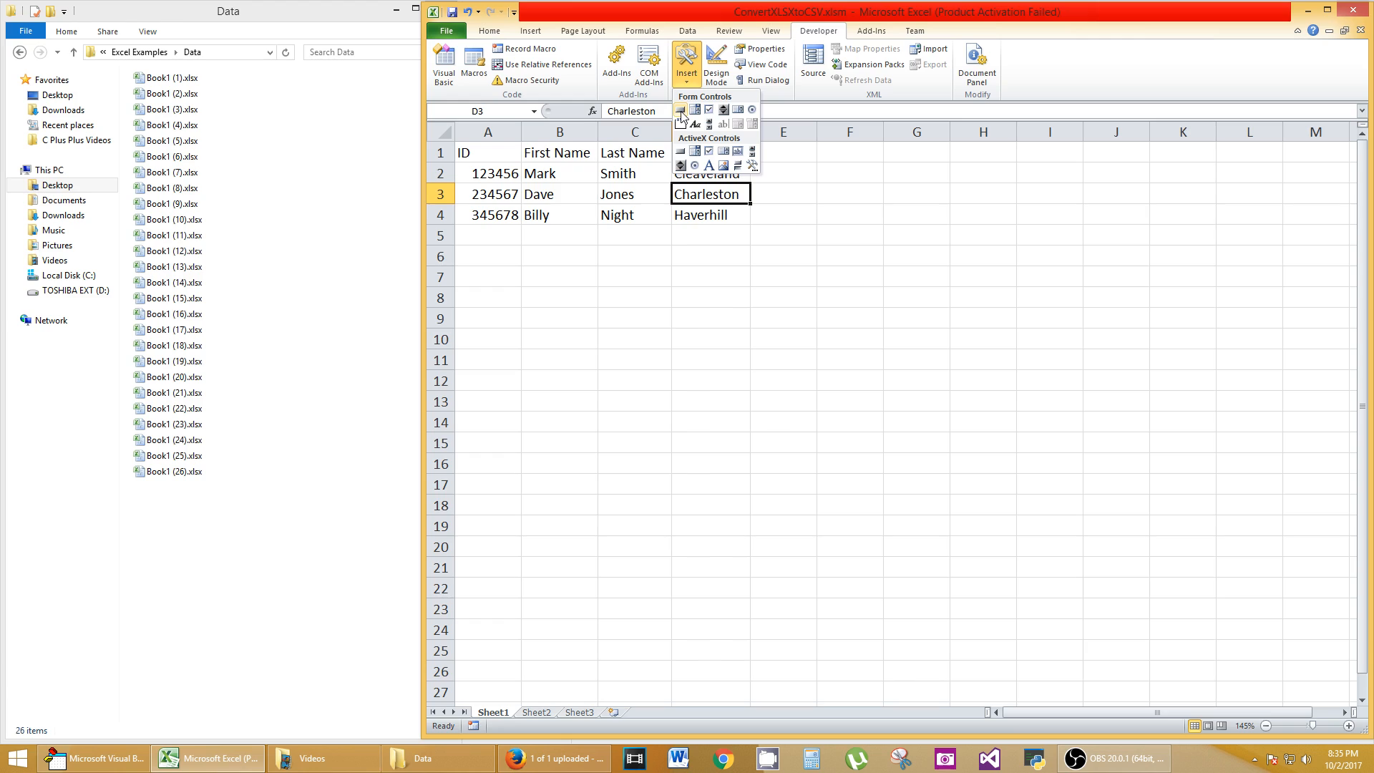
left_click(680, 109)
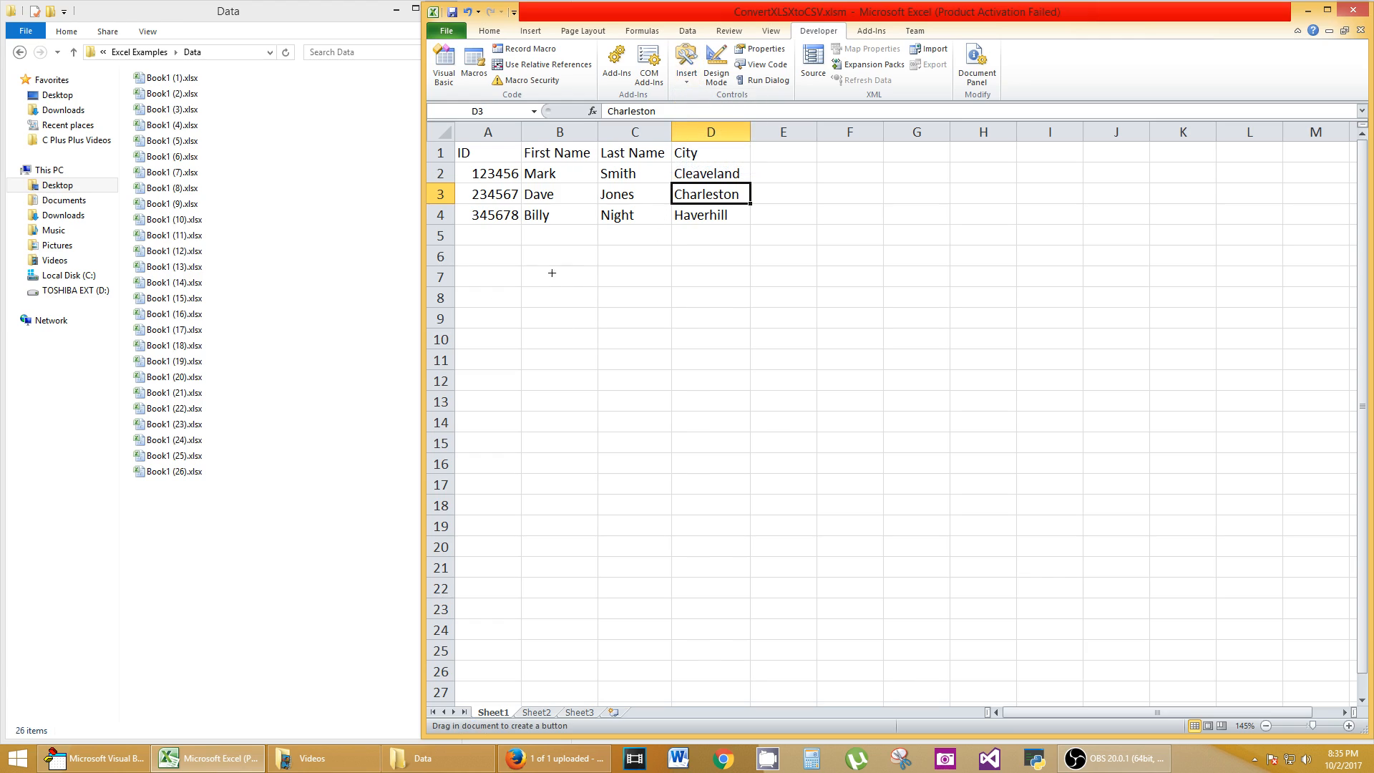
left_click_drag(552, 274, 782, 401)
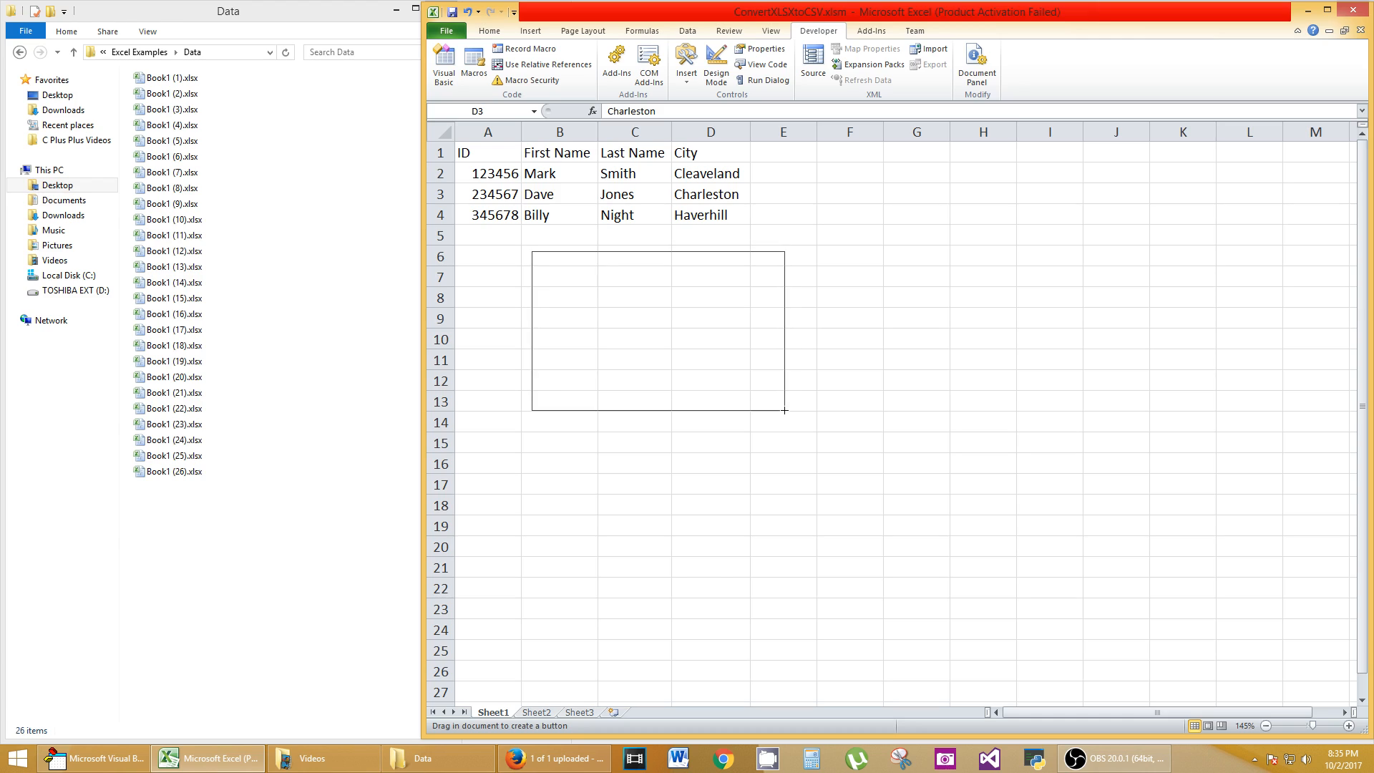
left_click_drag(532, 249, 783, 410)
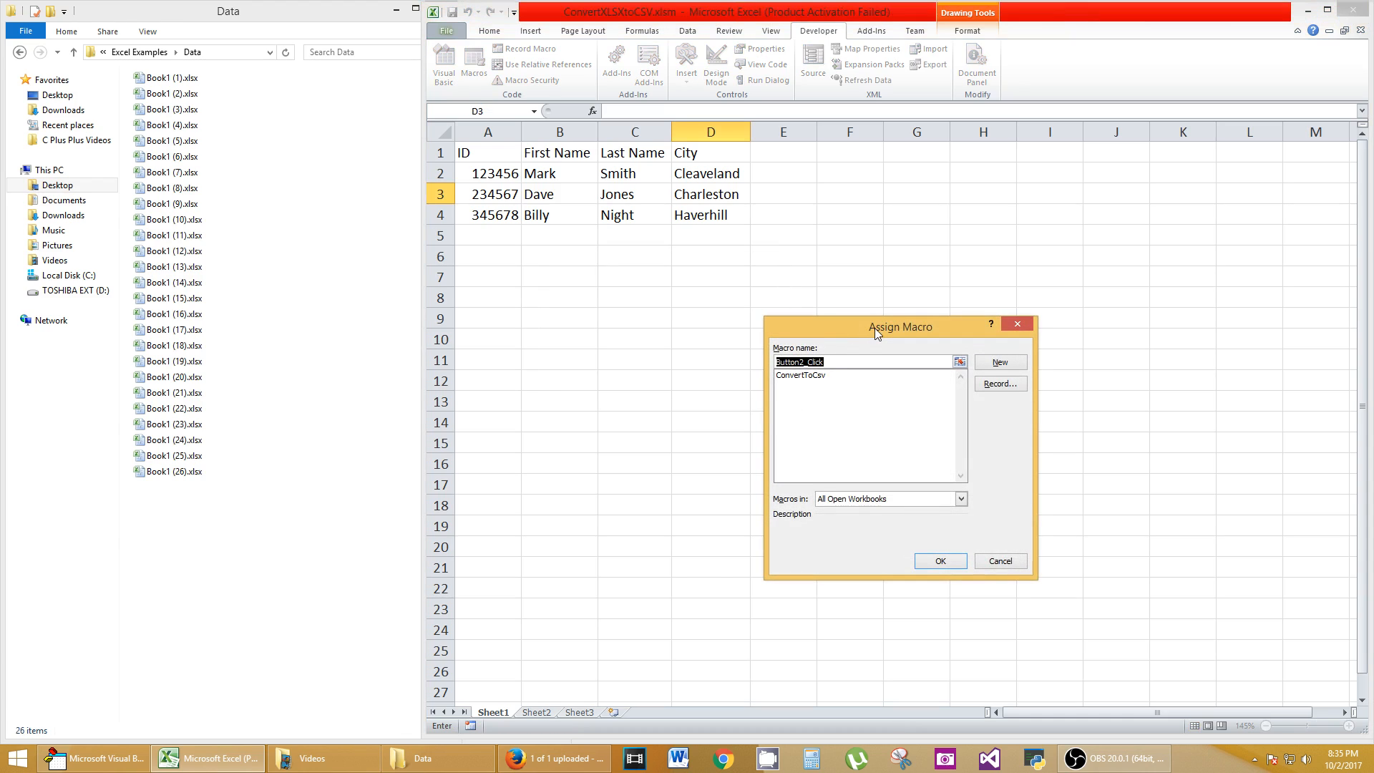
Assign the ConvertToCsv macro from This Workbook to Button 2.
left_click_drag(900, 326, 933, 246)
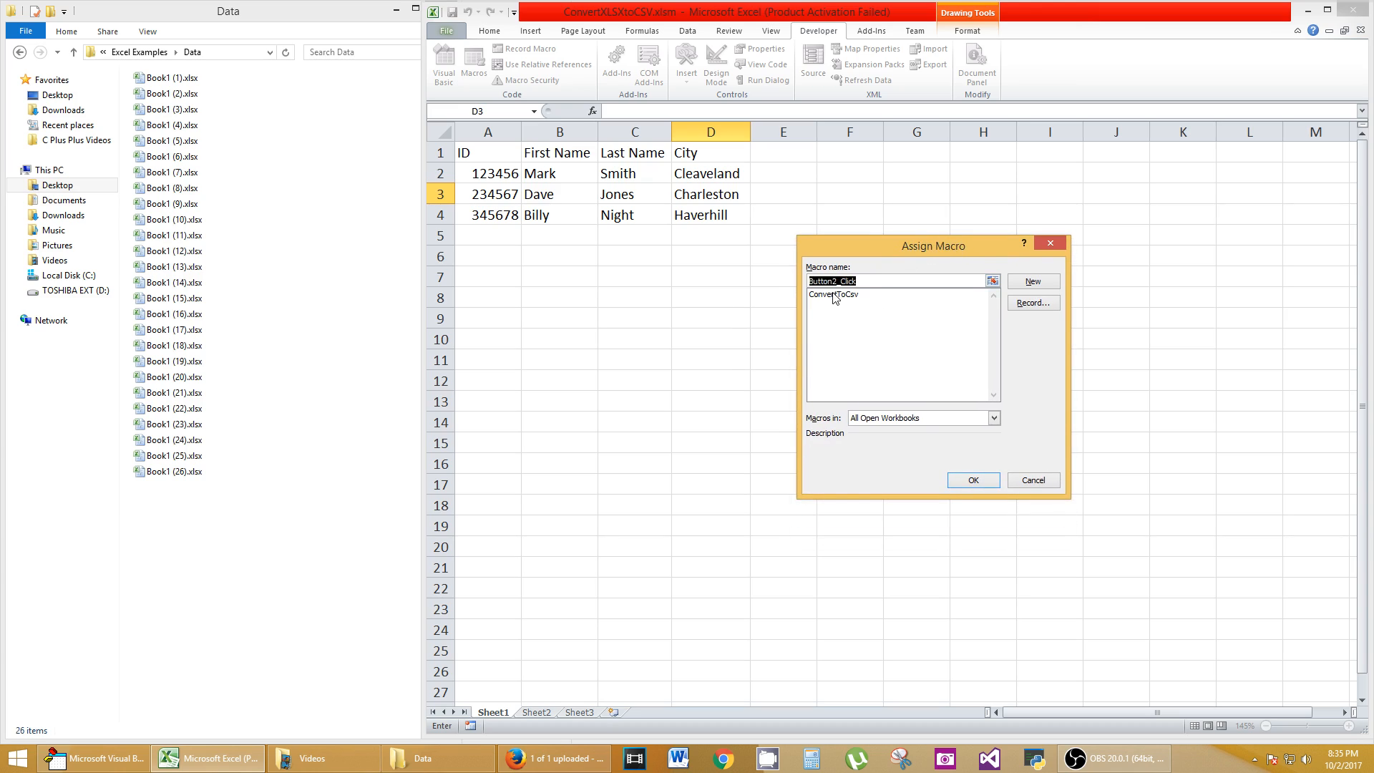
left_click(833, 294)
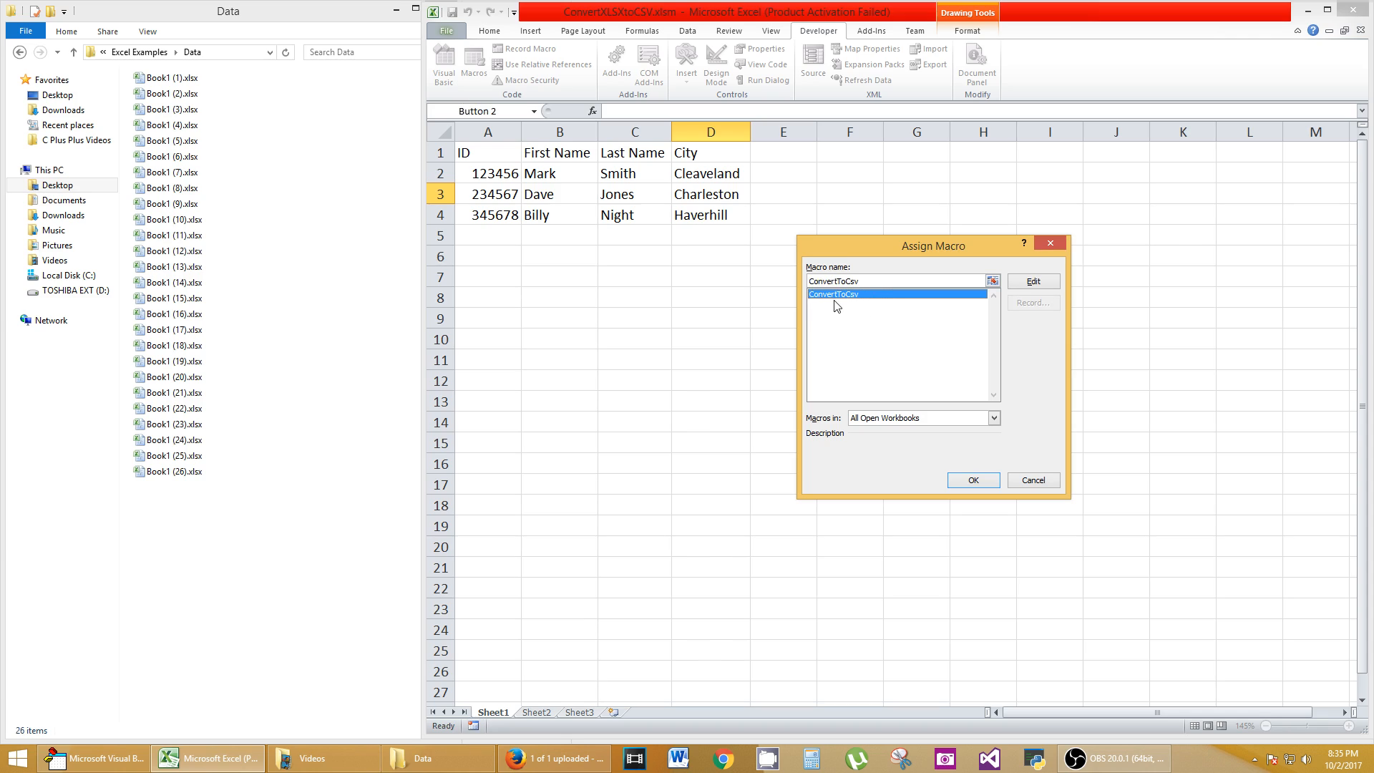
mouse_move(896, 324)
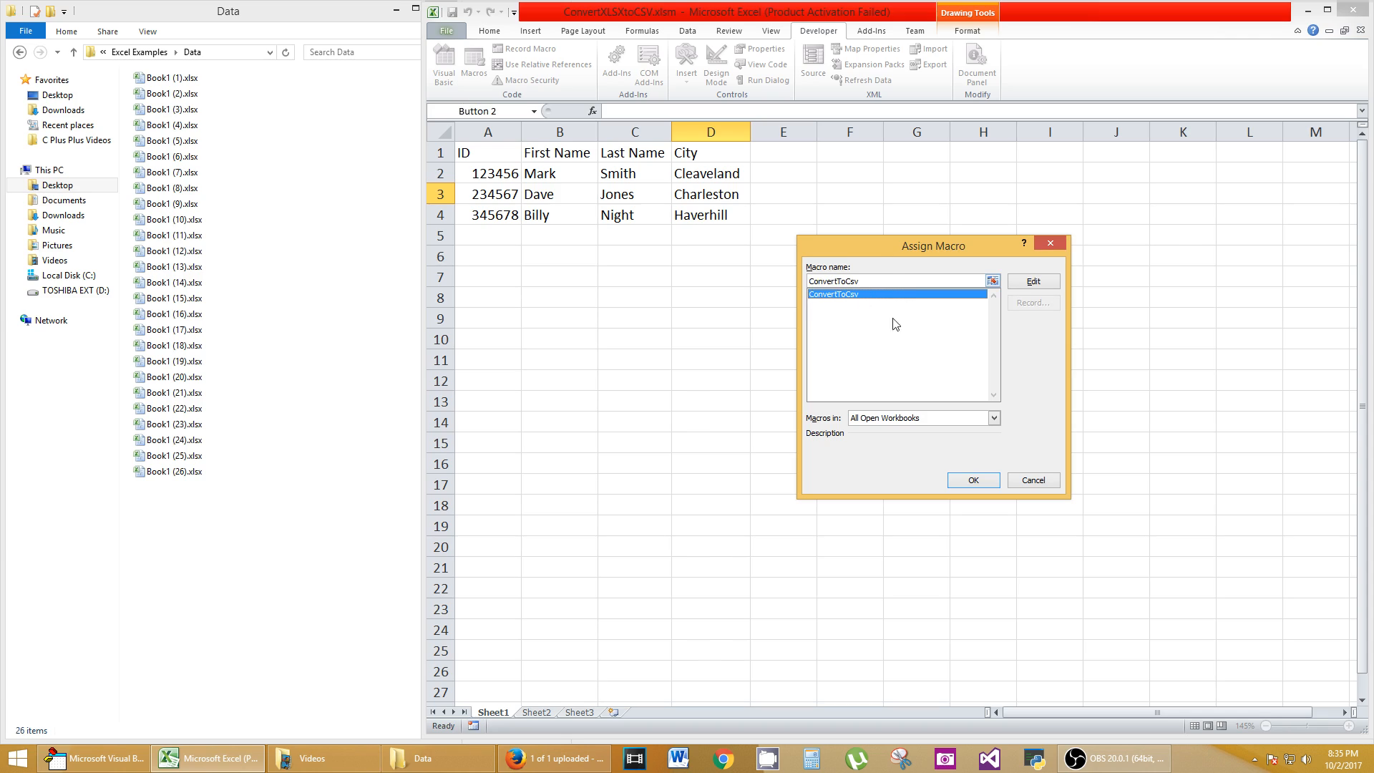
left_click(993, 418)
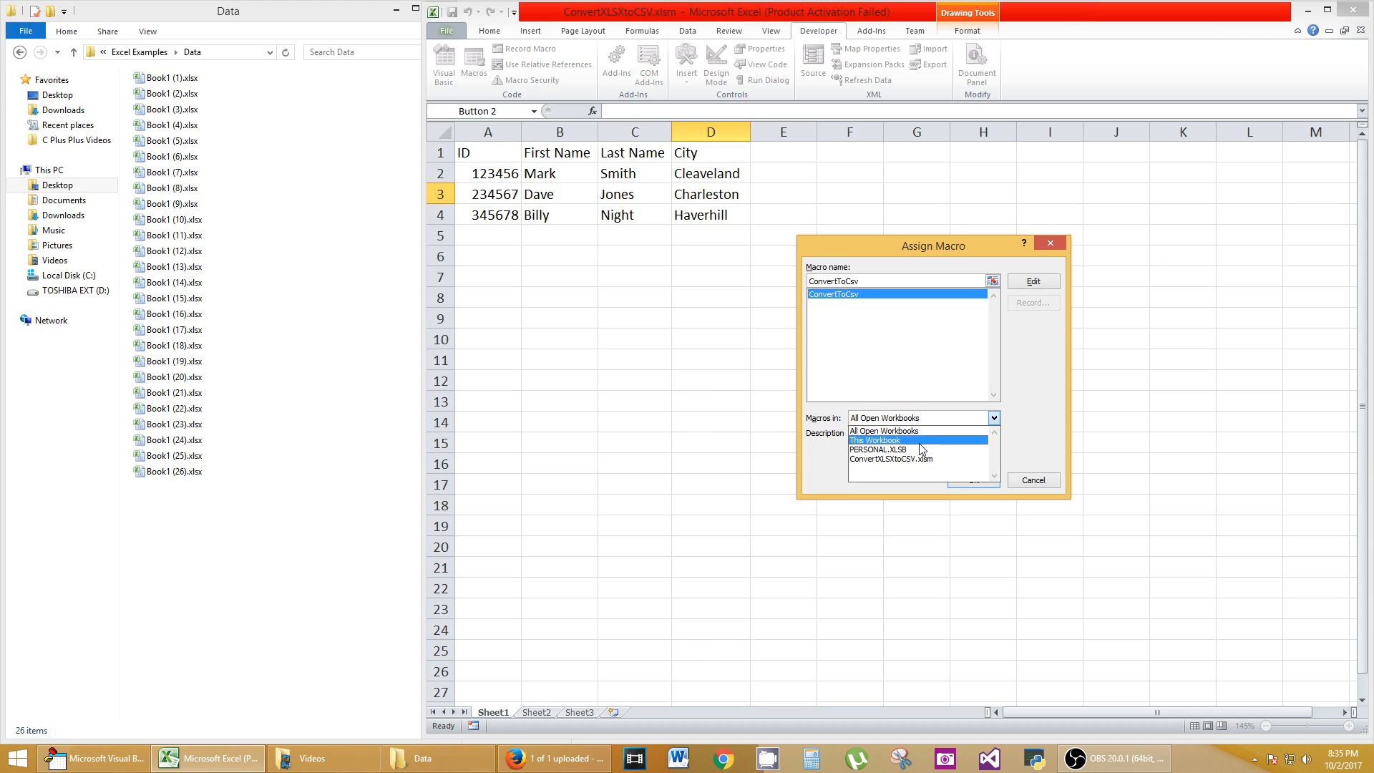
mouse_move(881, 448)
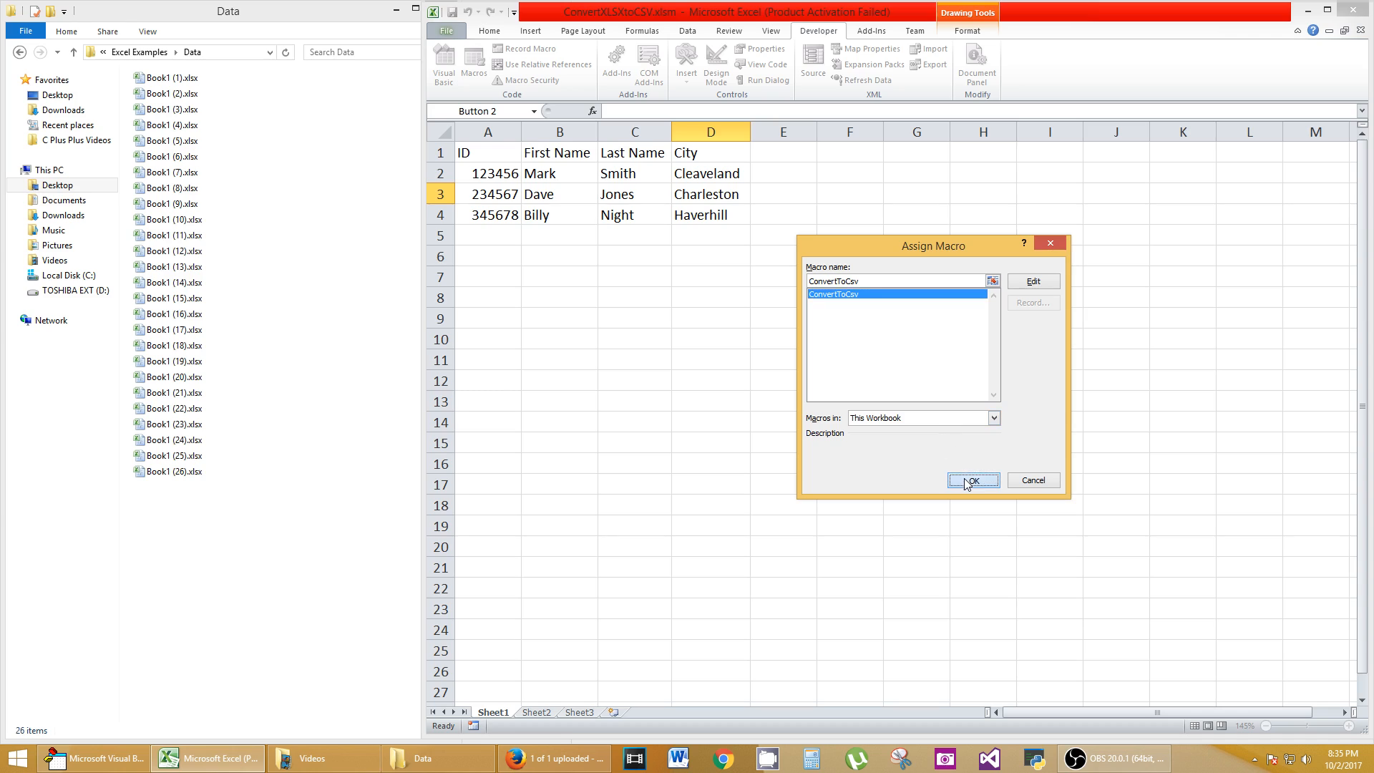
left_click(972, 481)
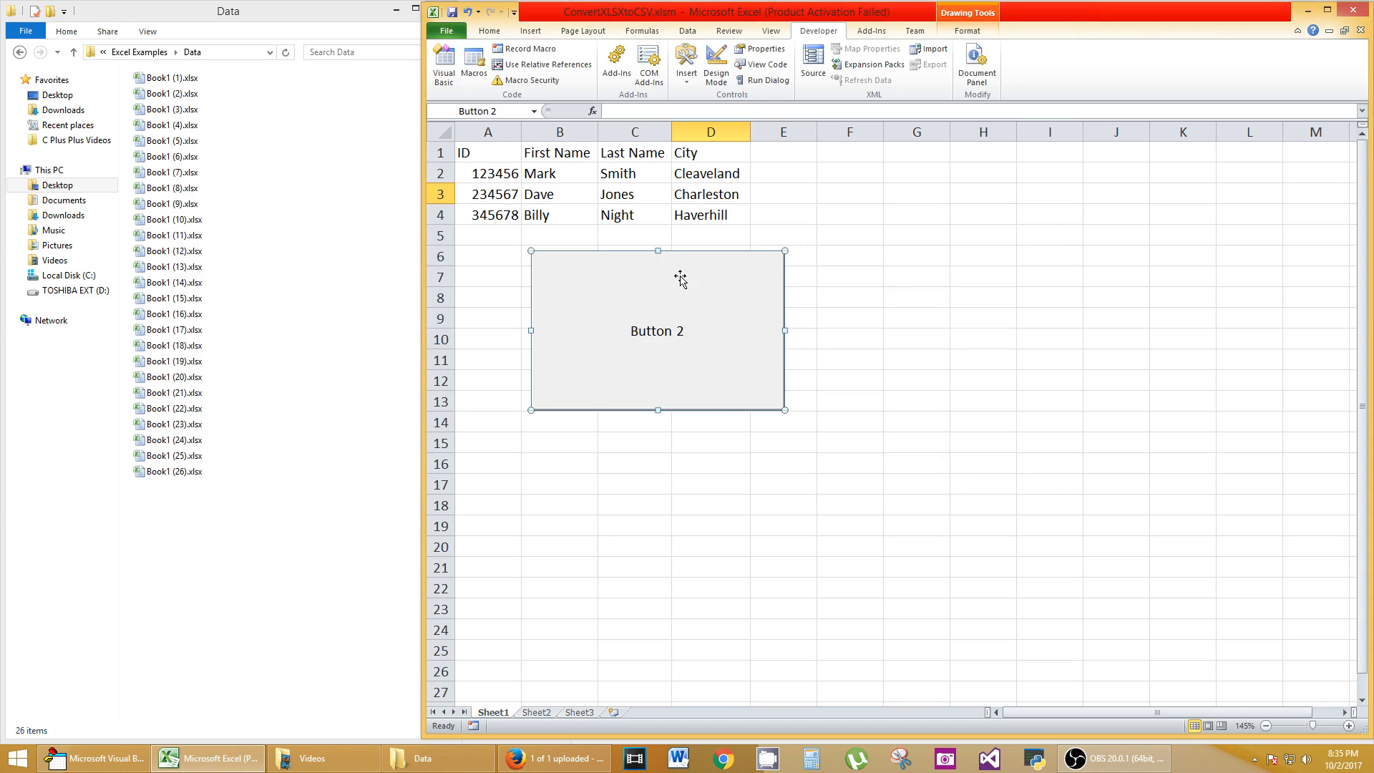
Replace the button label 'Button 2' with 'Convert Directory to CSV'.
double_click(657, 332)
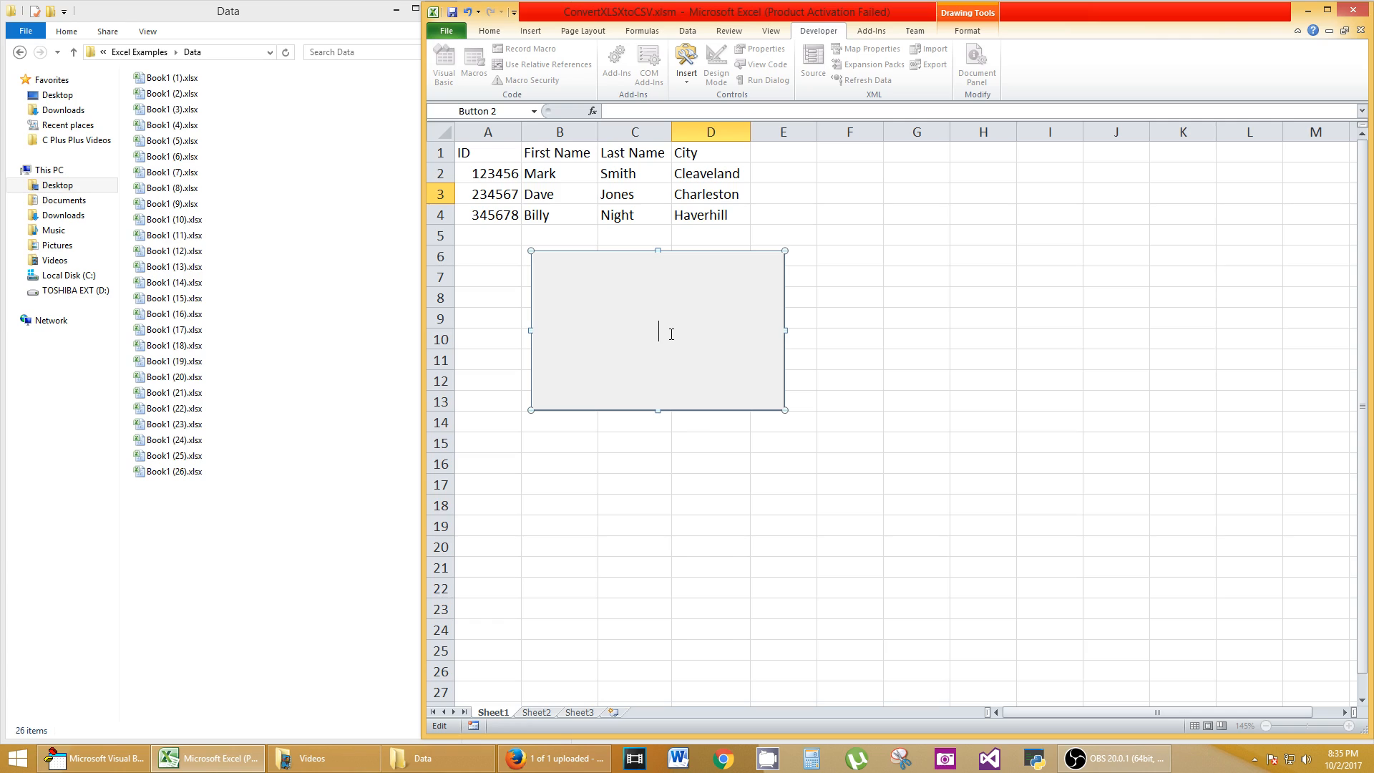
type("Convert D")
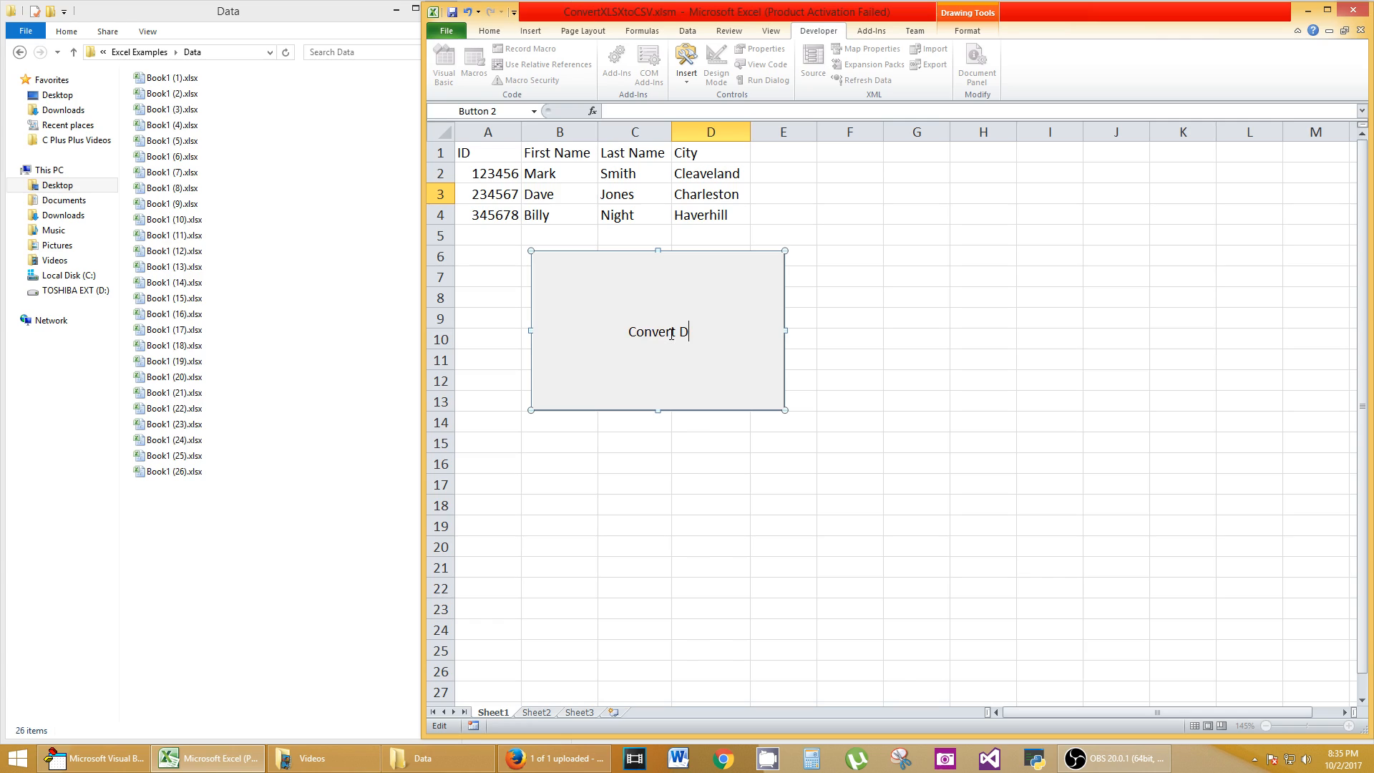
type("irectory to CSV")
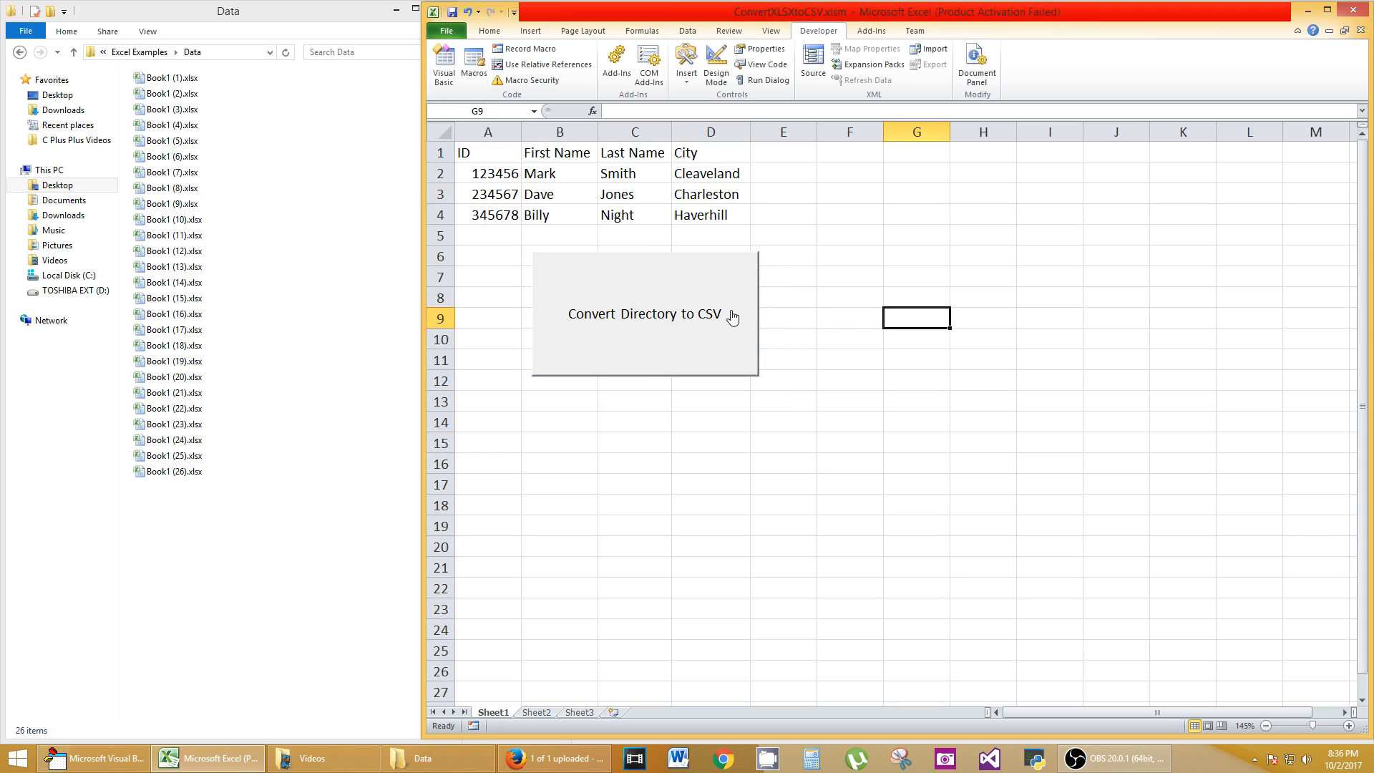
mouse_move(707, 293)
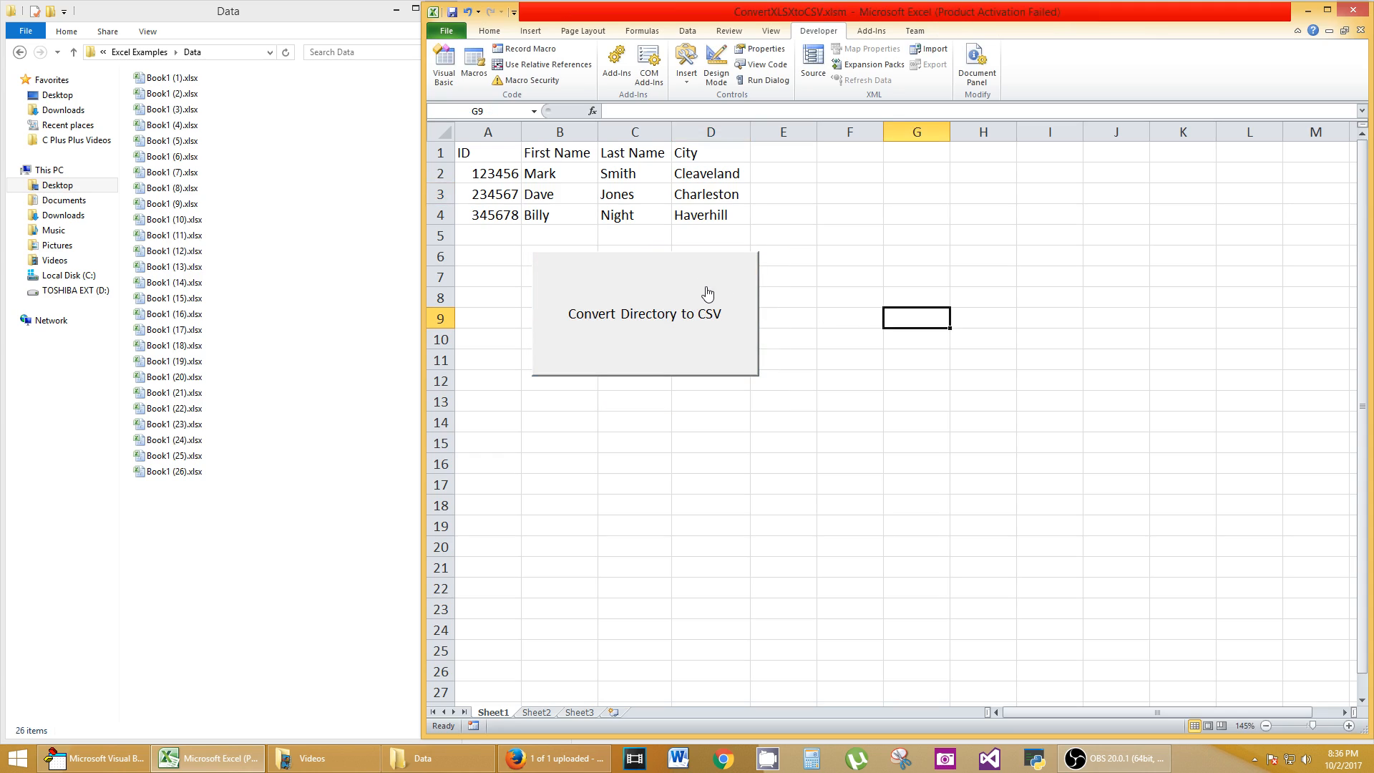
mouse_move(718, 302)
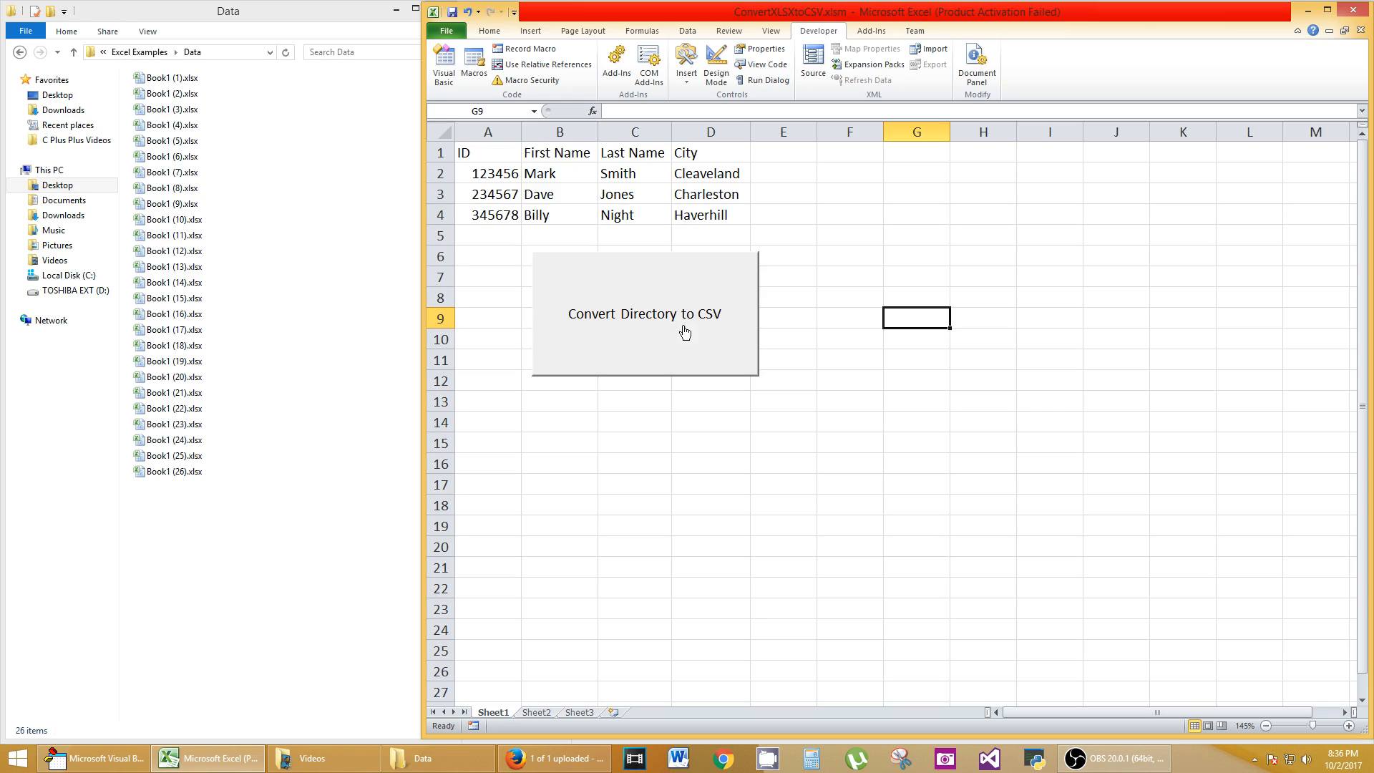
mouse_move(758, 308)
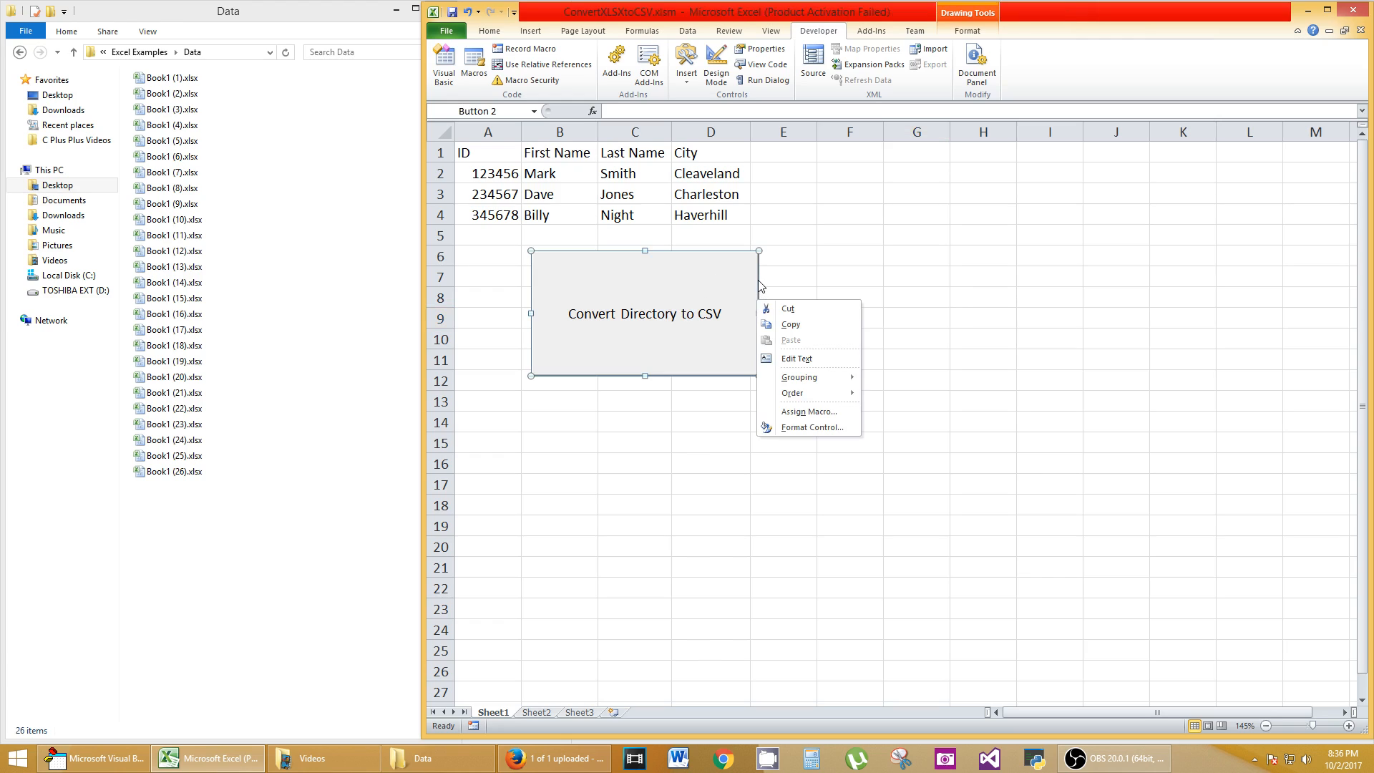
Drag the Convert Directory to CSV button beneath the table around rows 6–11.
left_click_drag(644, 312, 706, 348)
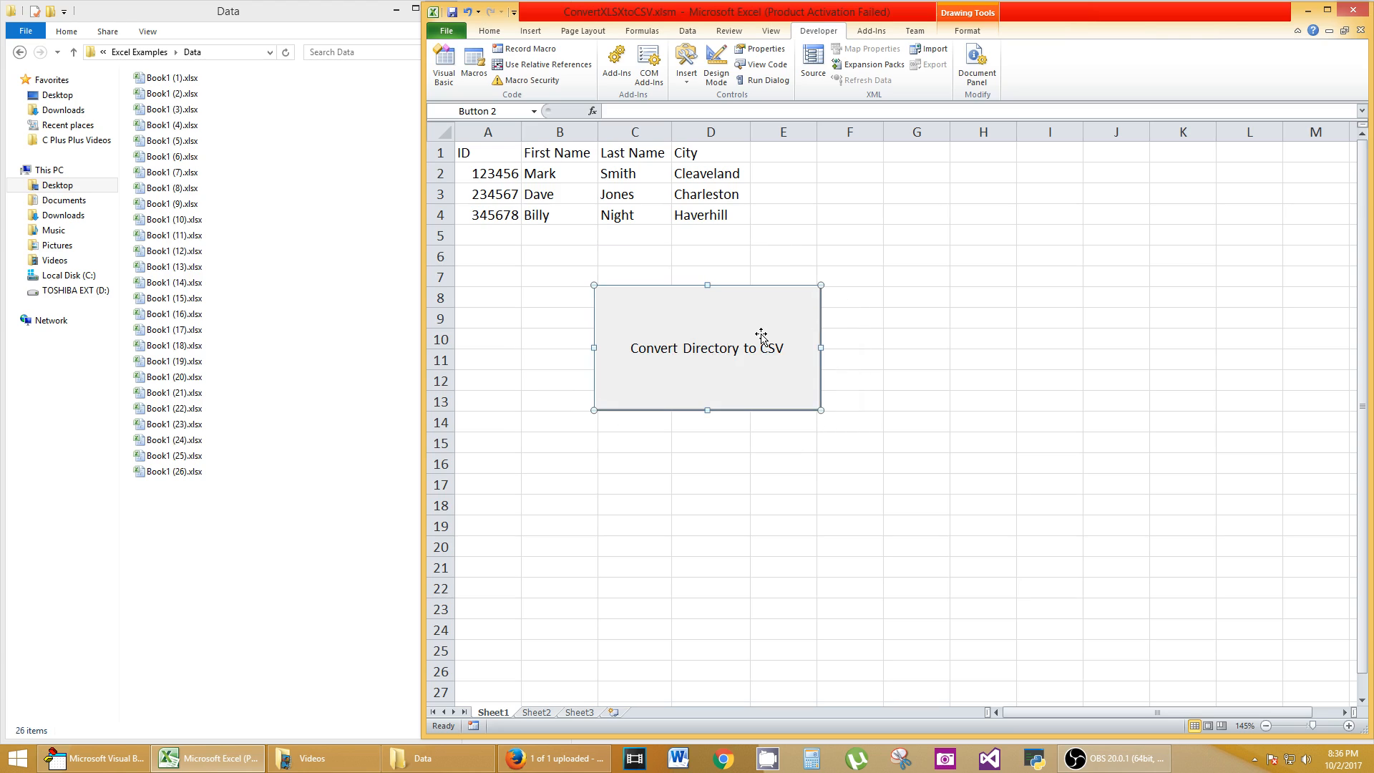
left_click_drag(706, 347, 654, 366)
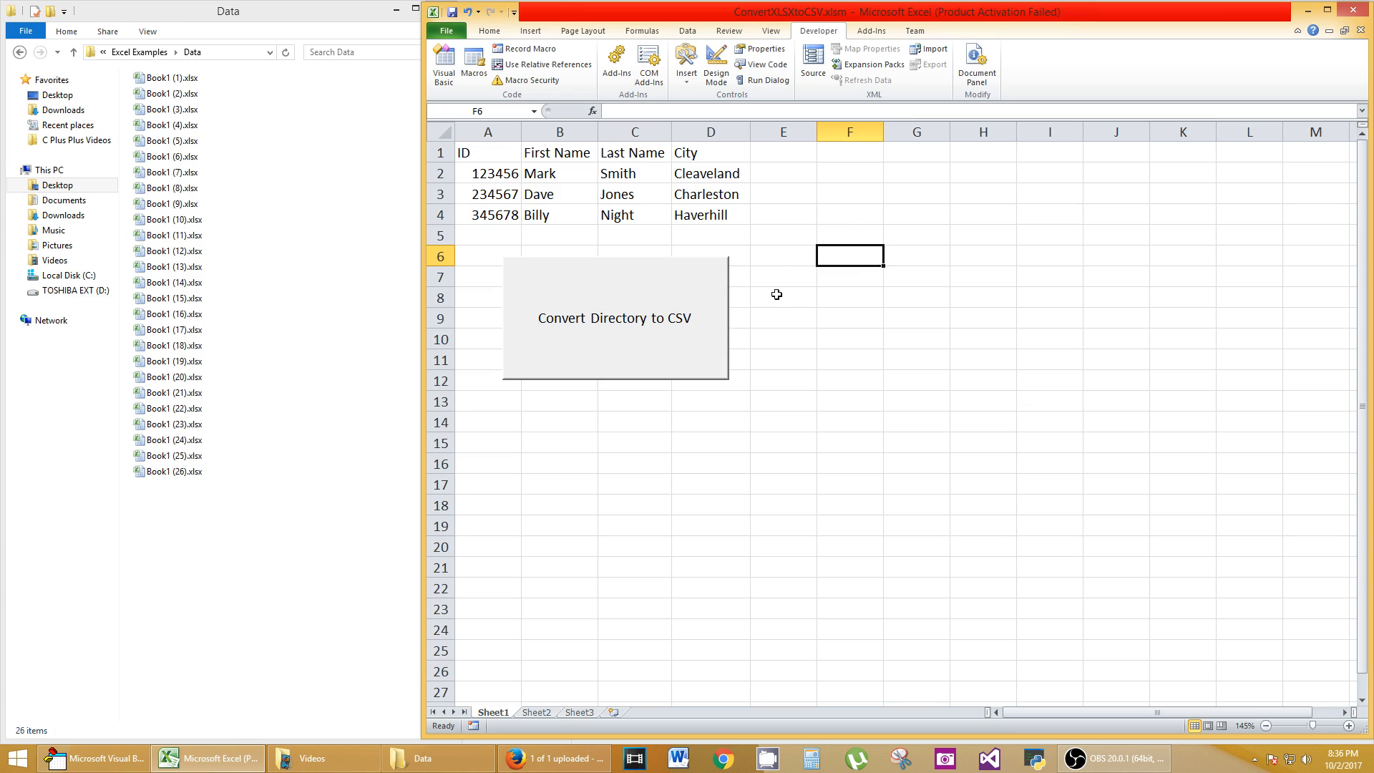
mouse_move(721, 289)
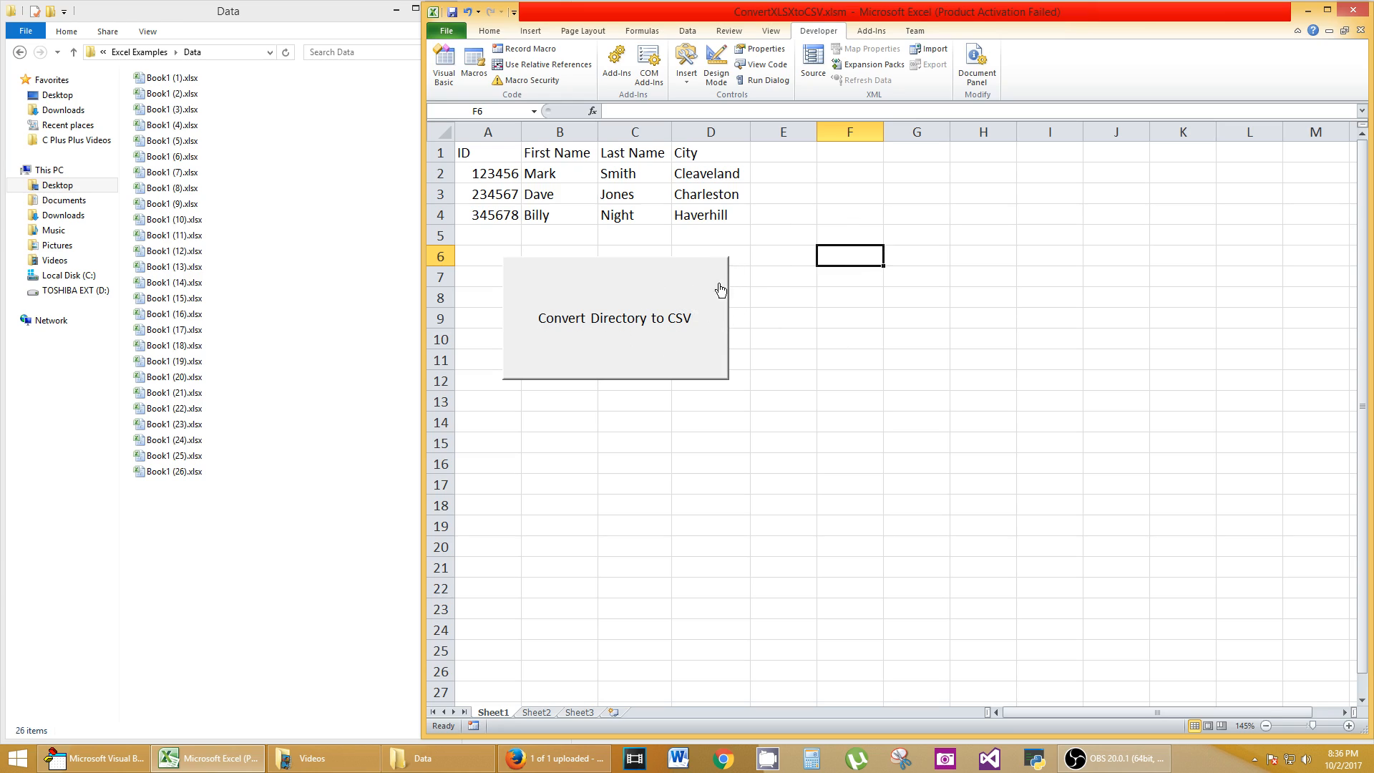
left_click(848, 318)
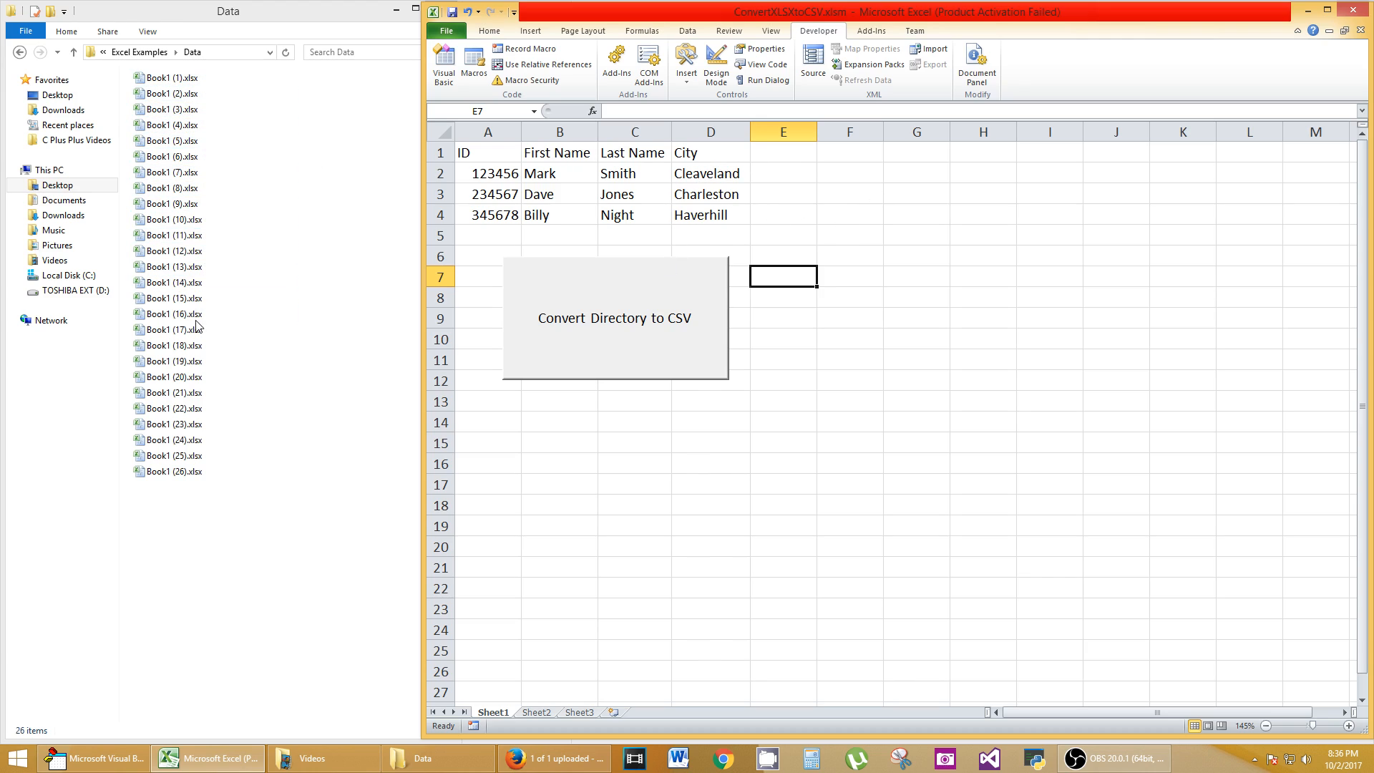
left_click(173, 423)
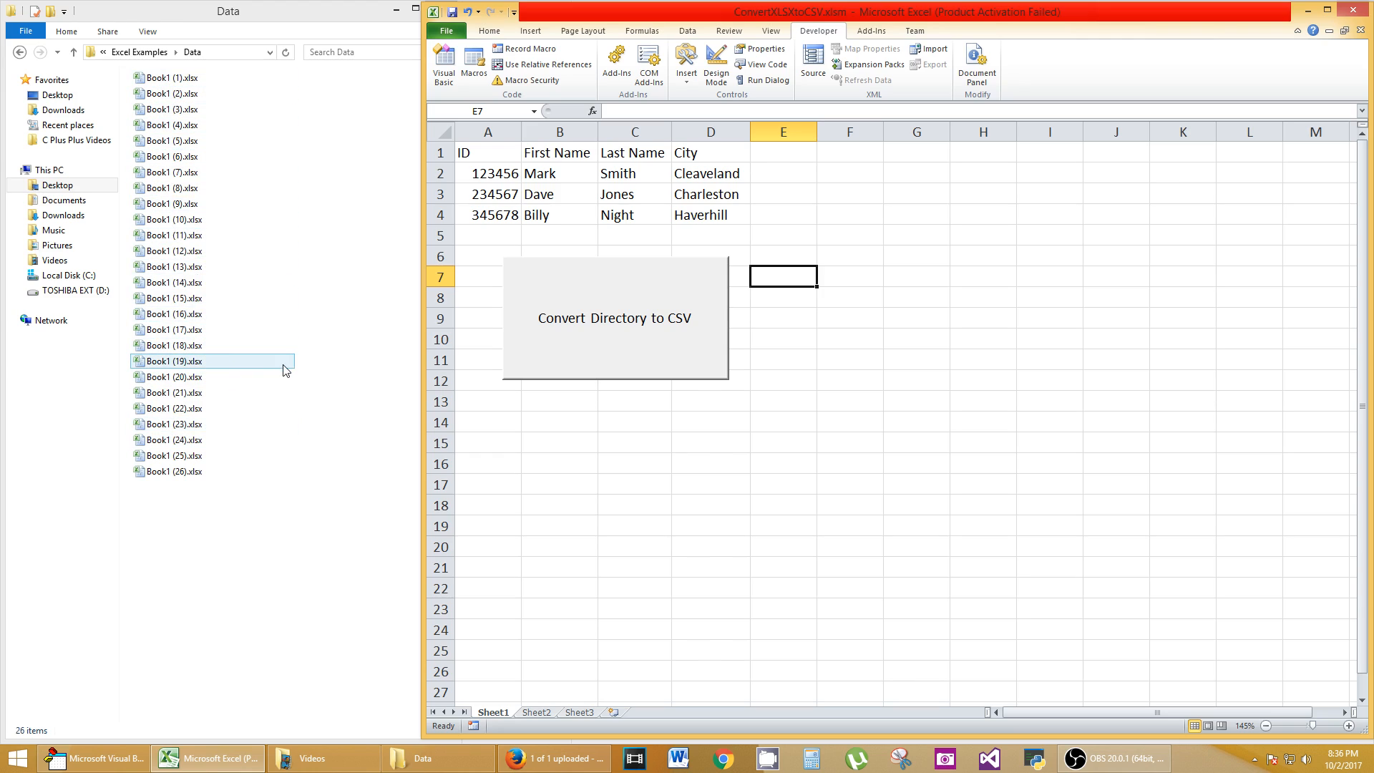
left_click(173, 188)
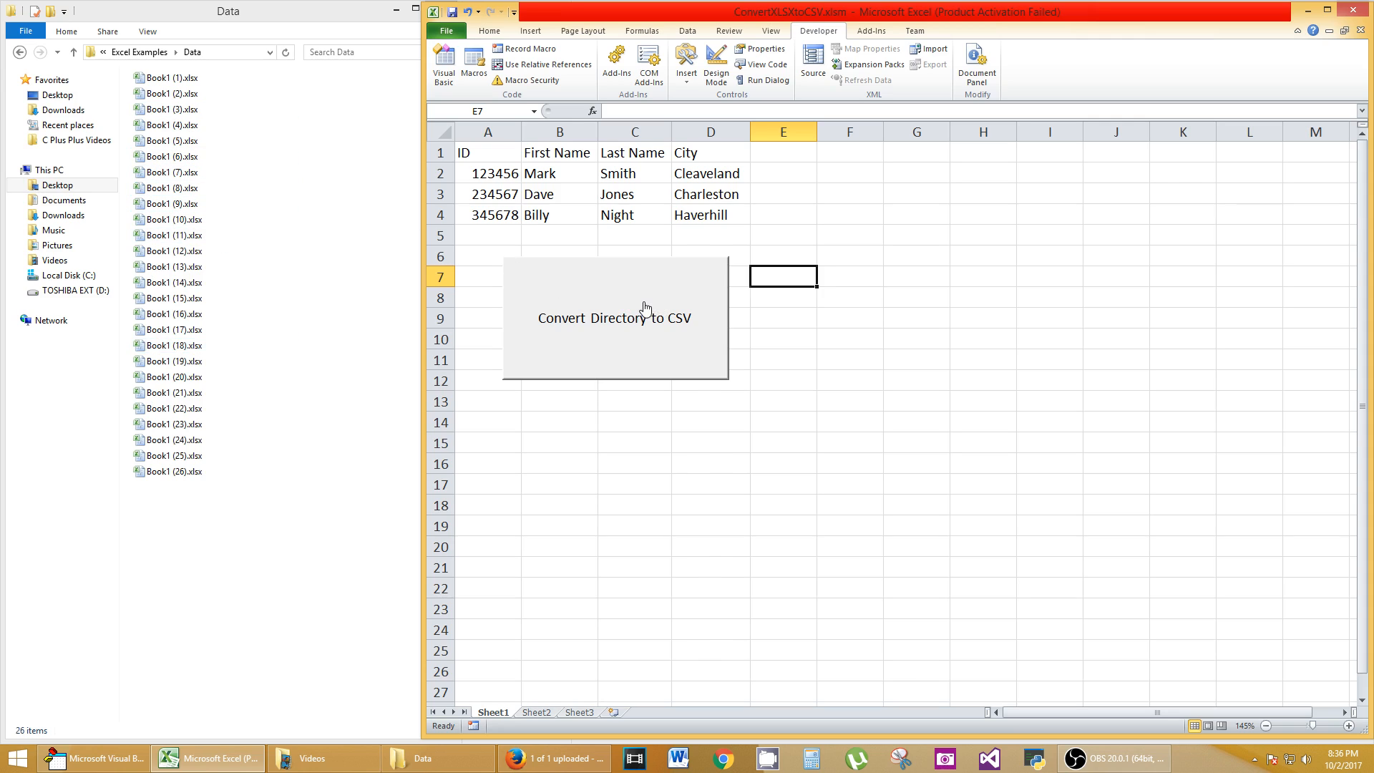
Run the button's macro on the Data folder, creating 26 CSV copies.
left_click(613, 317)
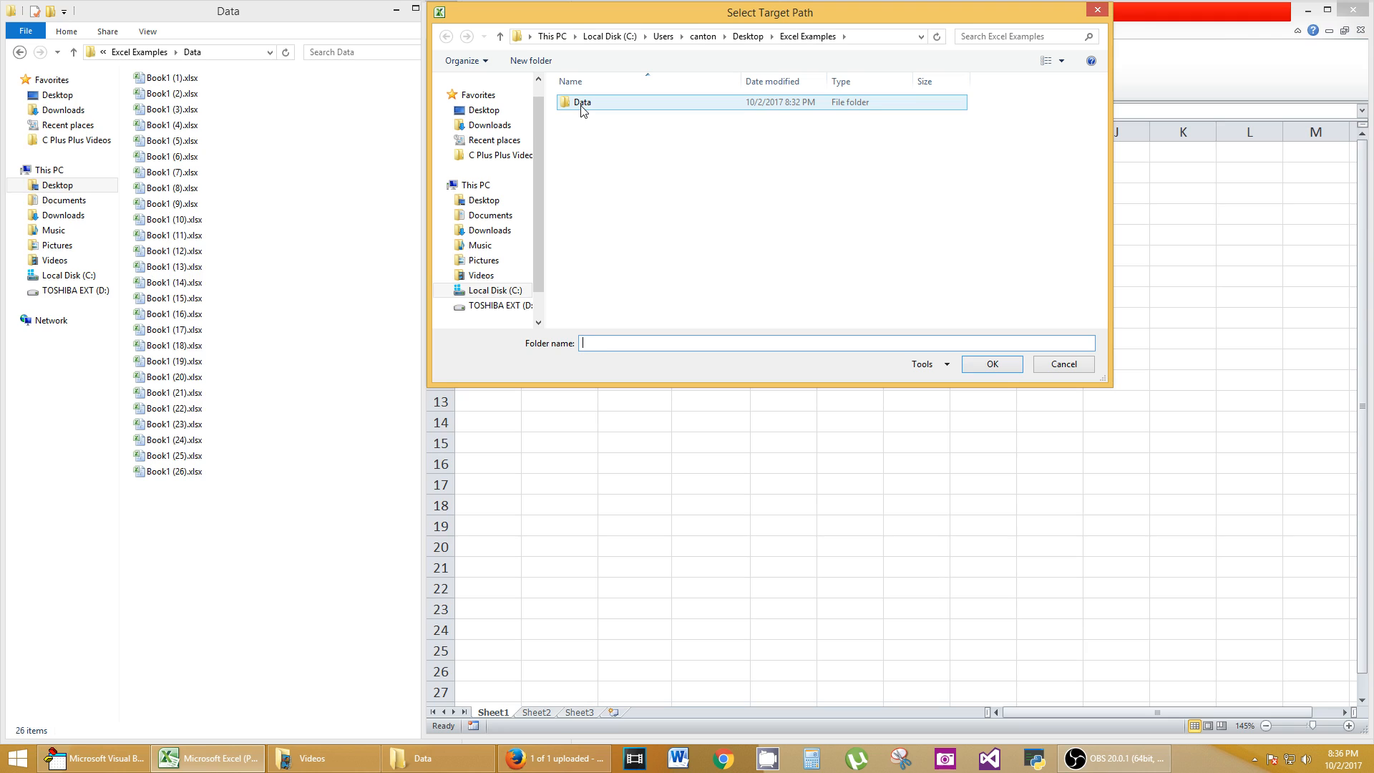
double_click(583, 102)
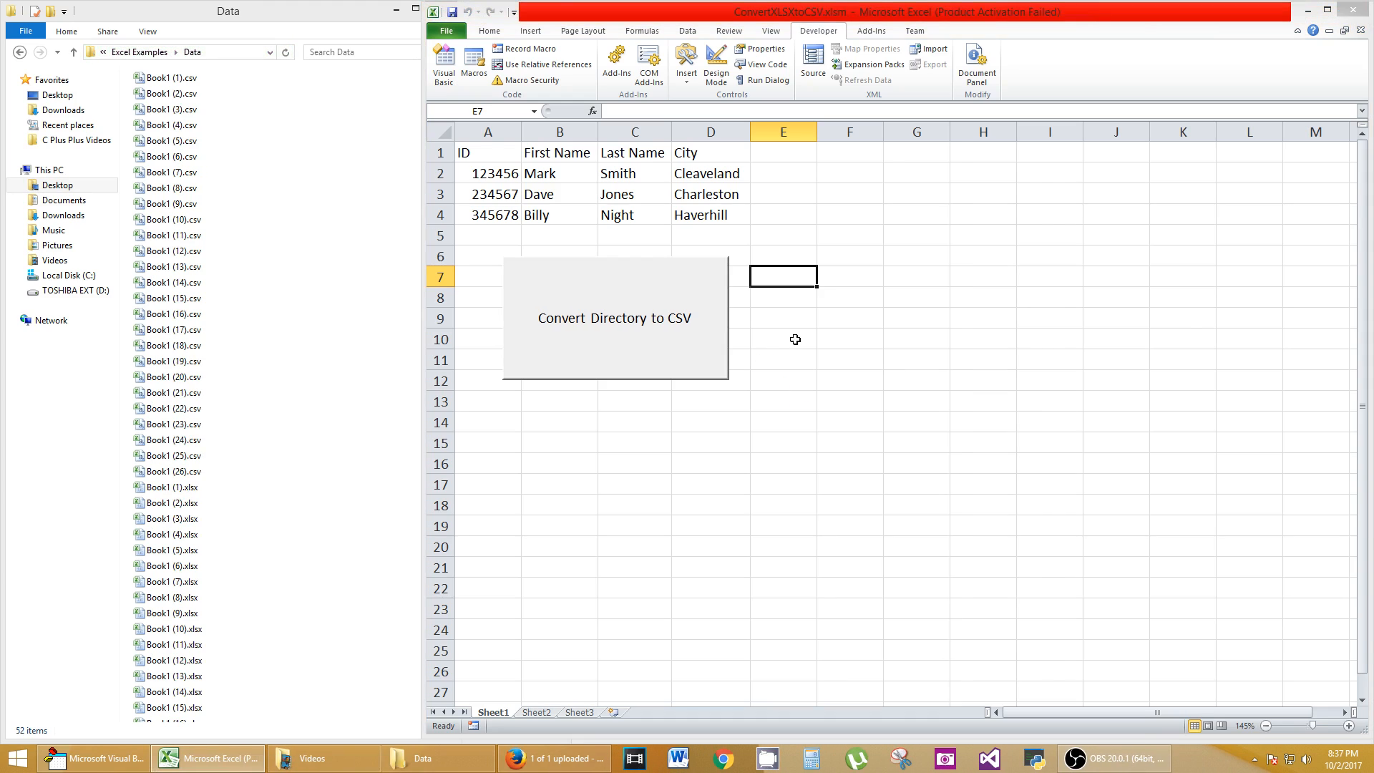
left_click(782, 339)
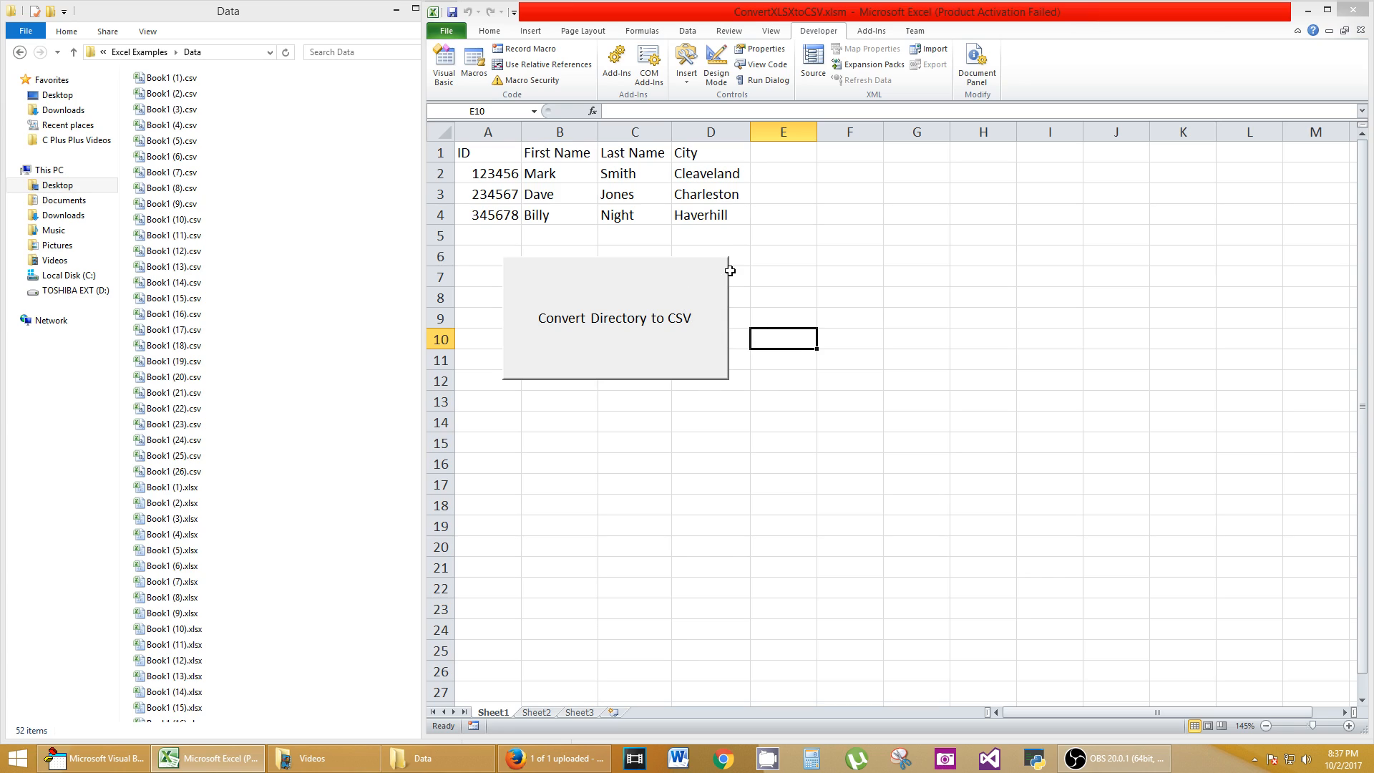
mouse_move(724, 286)
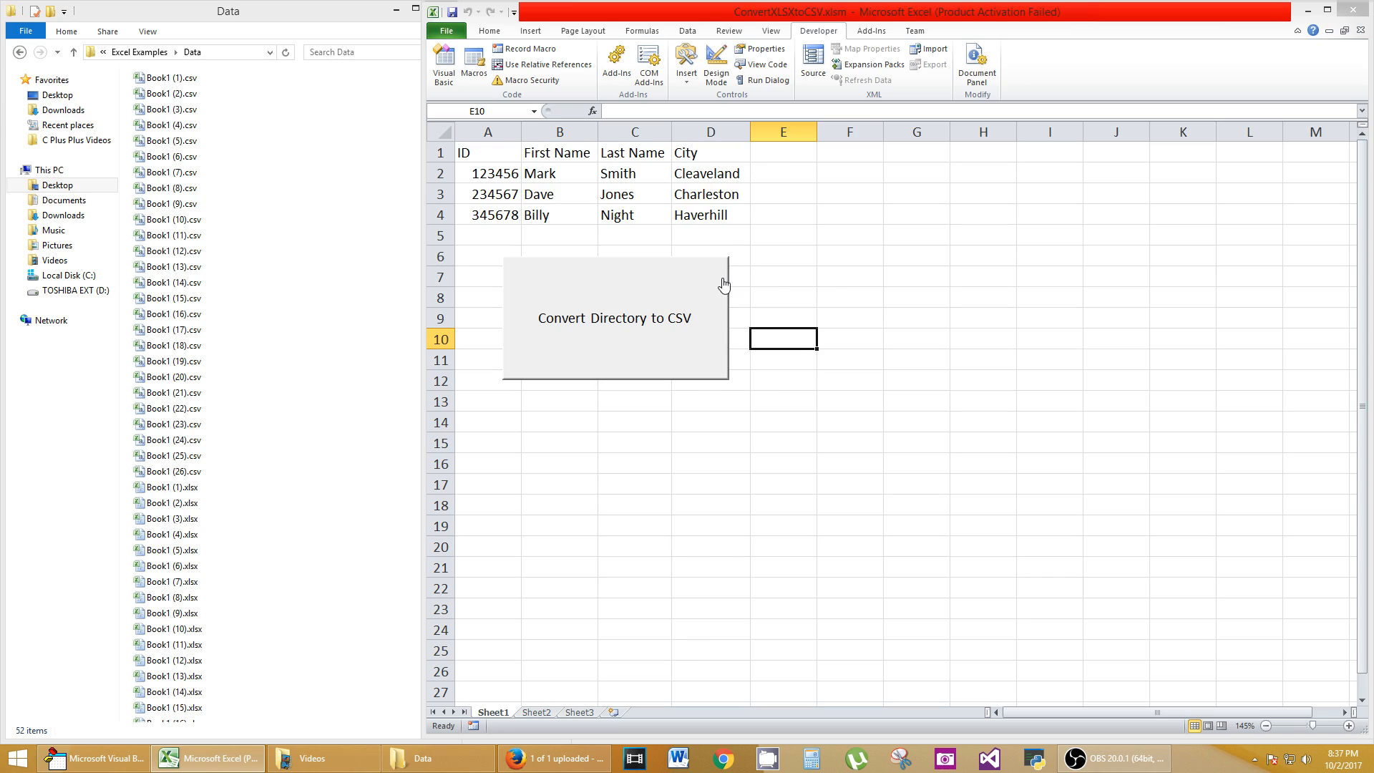
left_click(613, 317)
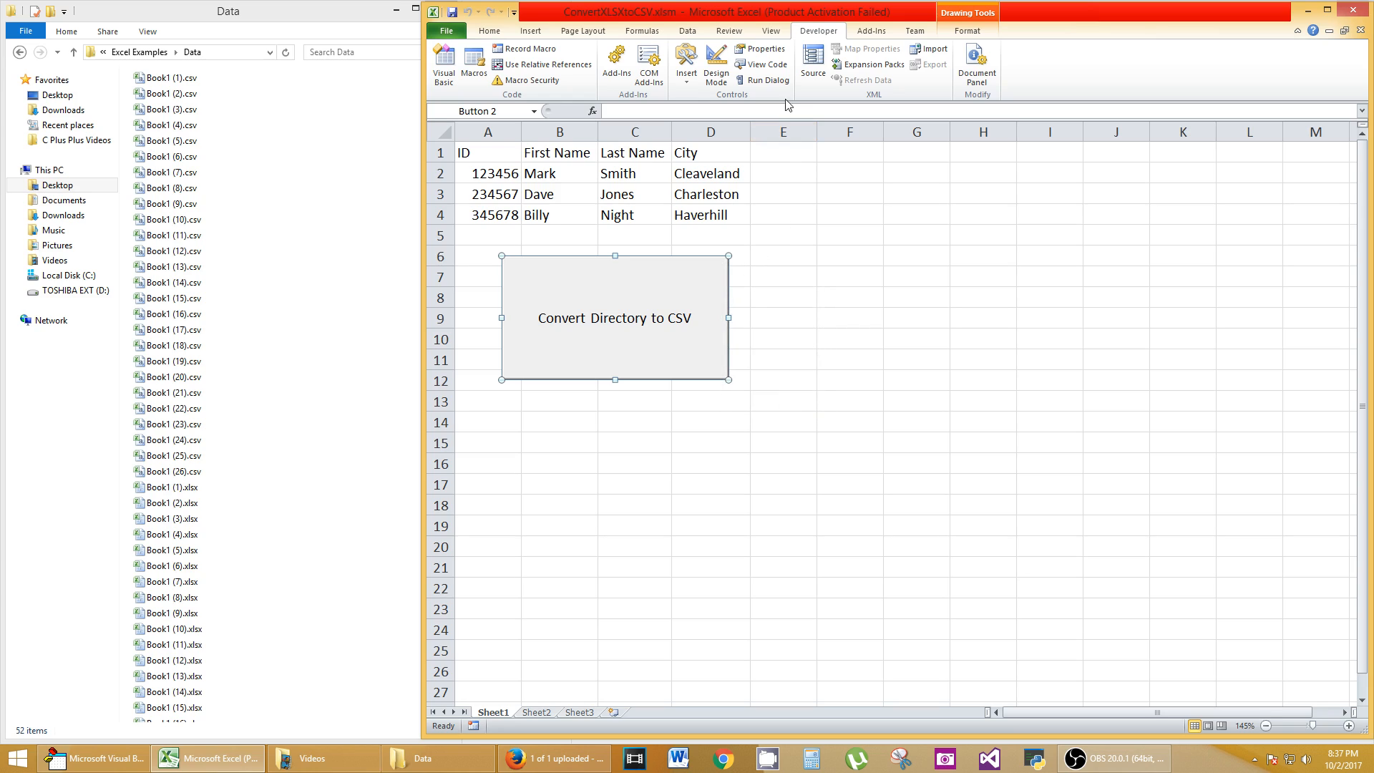
mouse_move(839, 335)
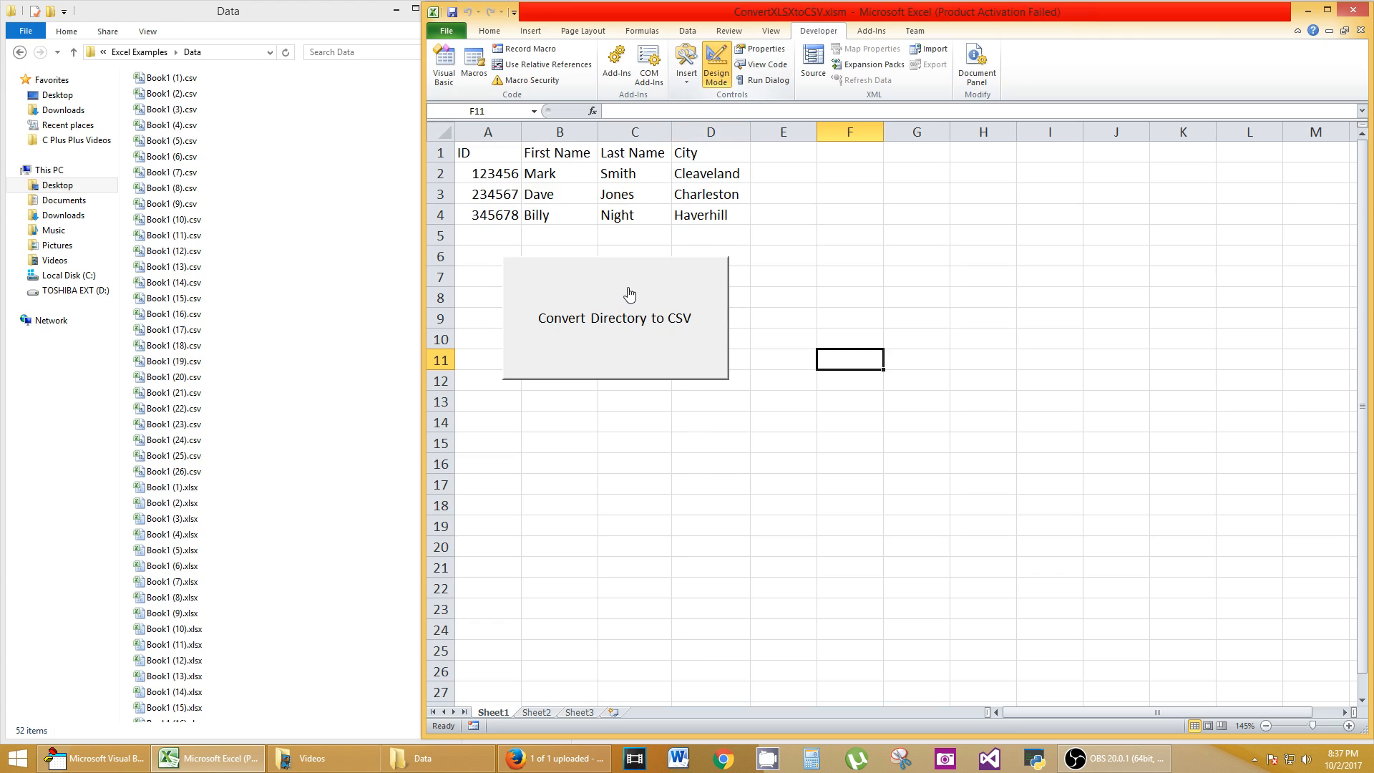
Turn on Design Mode and nudge the Convert Directory to CSV button slightly higher.
left_click(614, 317)
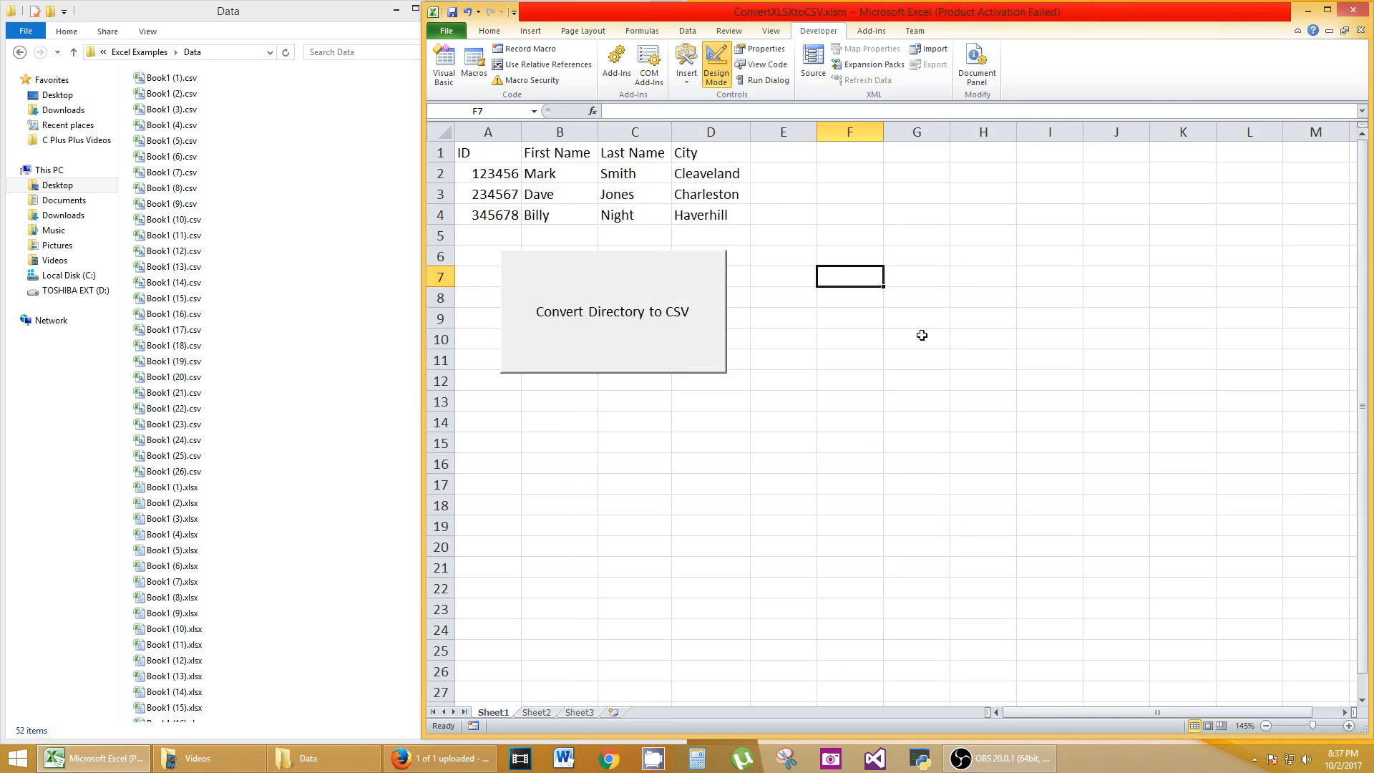
left_click(917, 379)
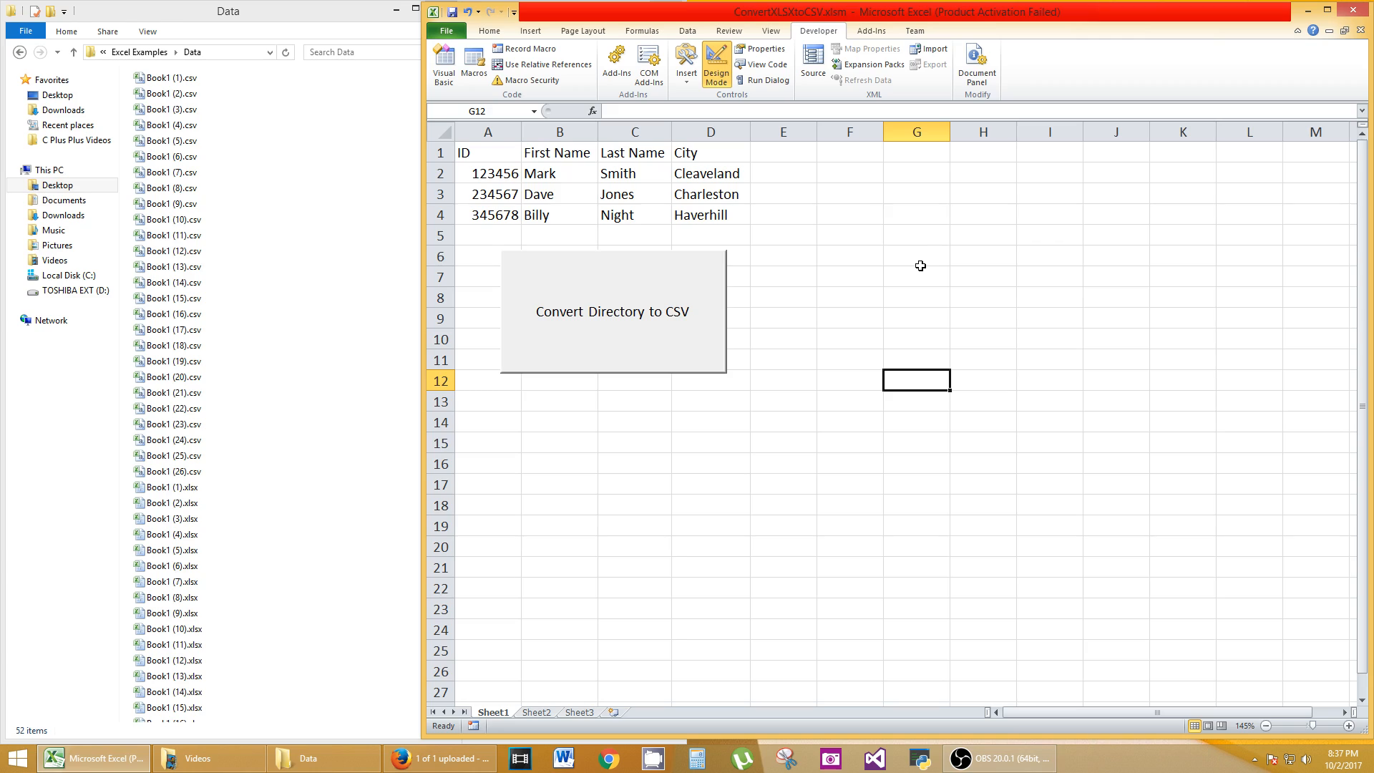
mouse_move(590, 334)
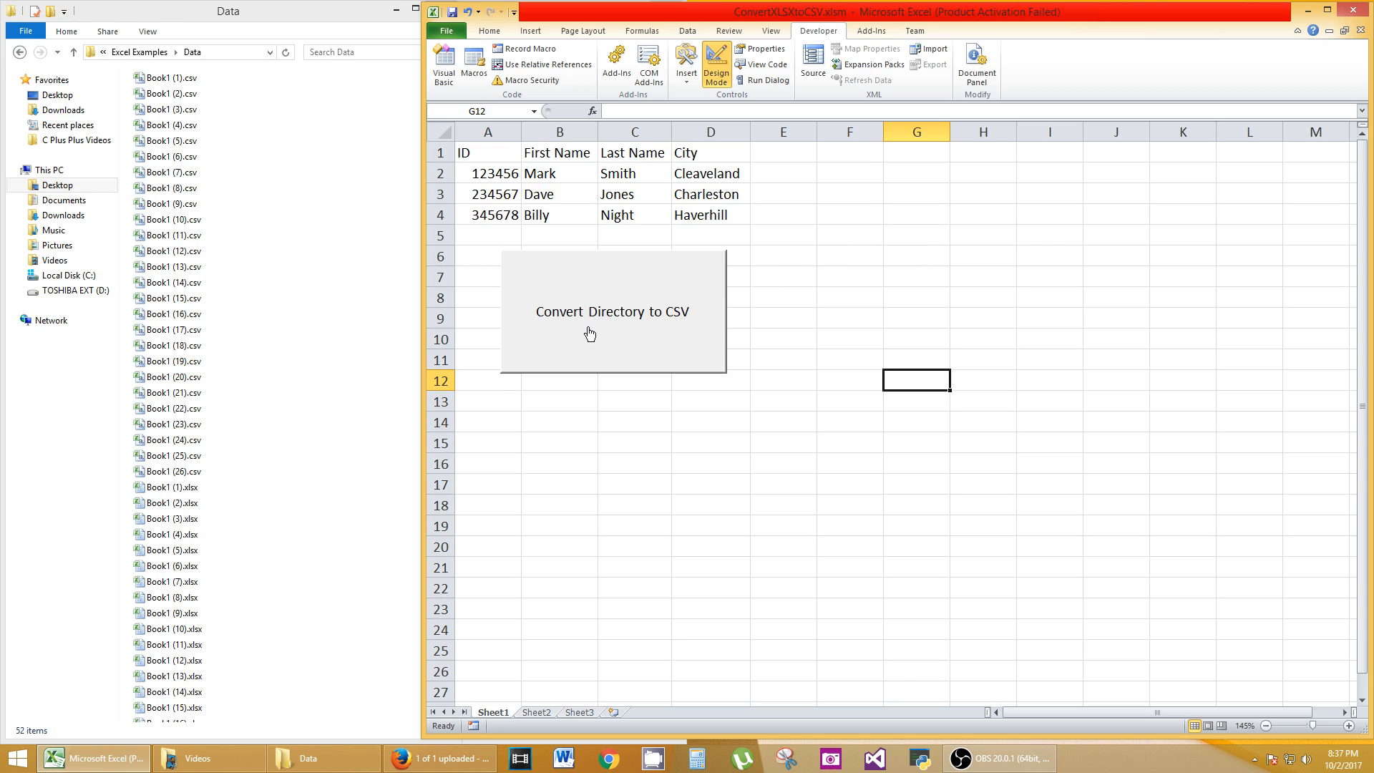
mouse_move(619, 343)
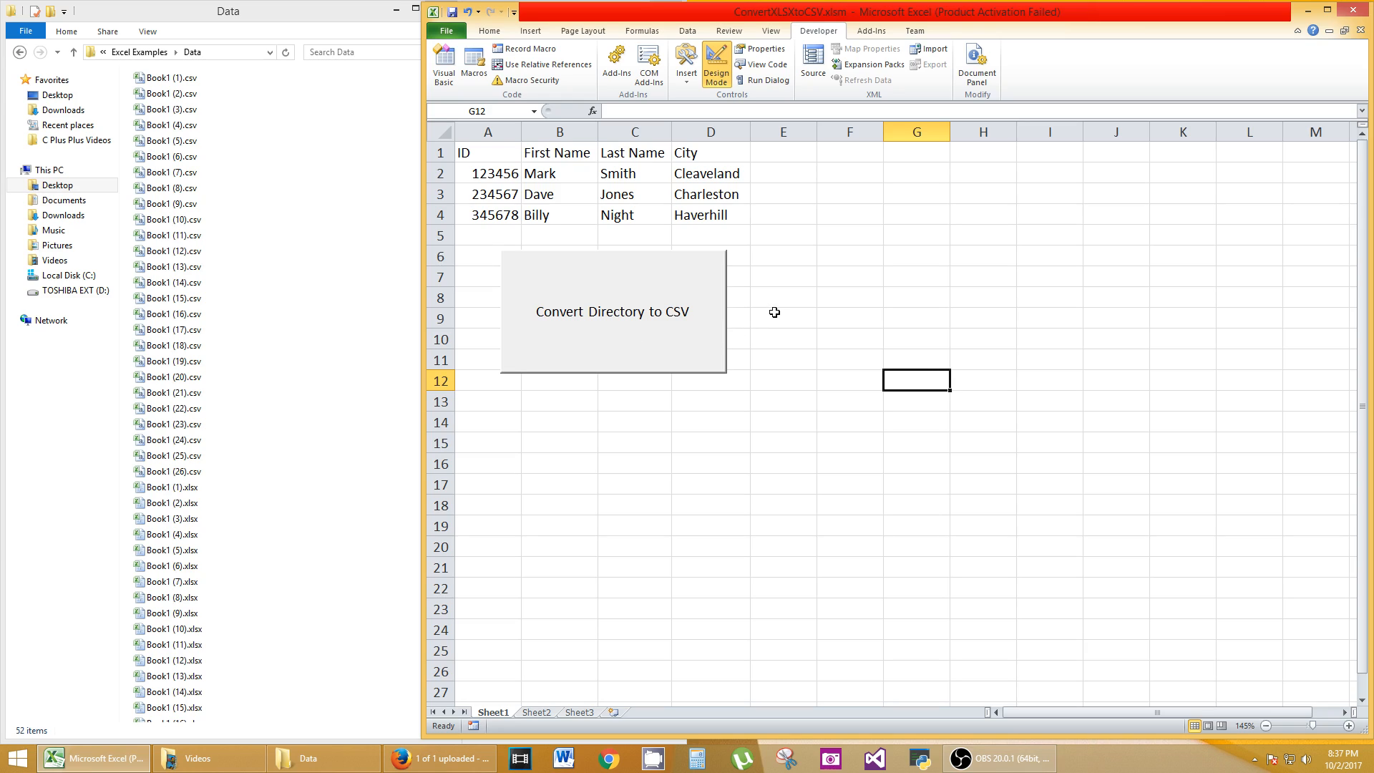
mouse_move(842, 312)
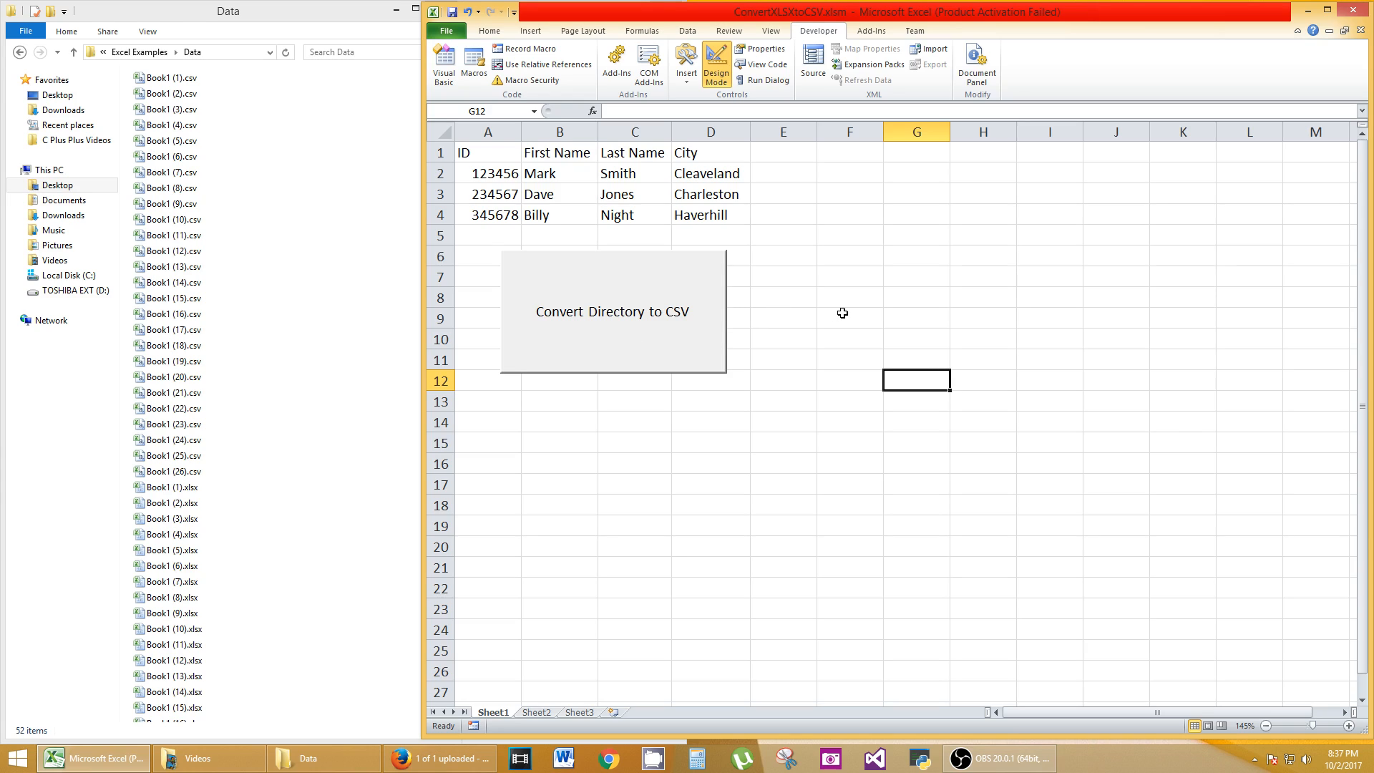